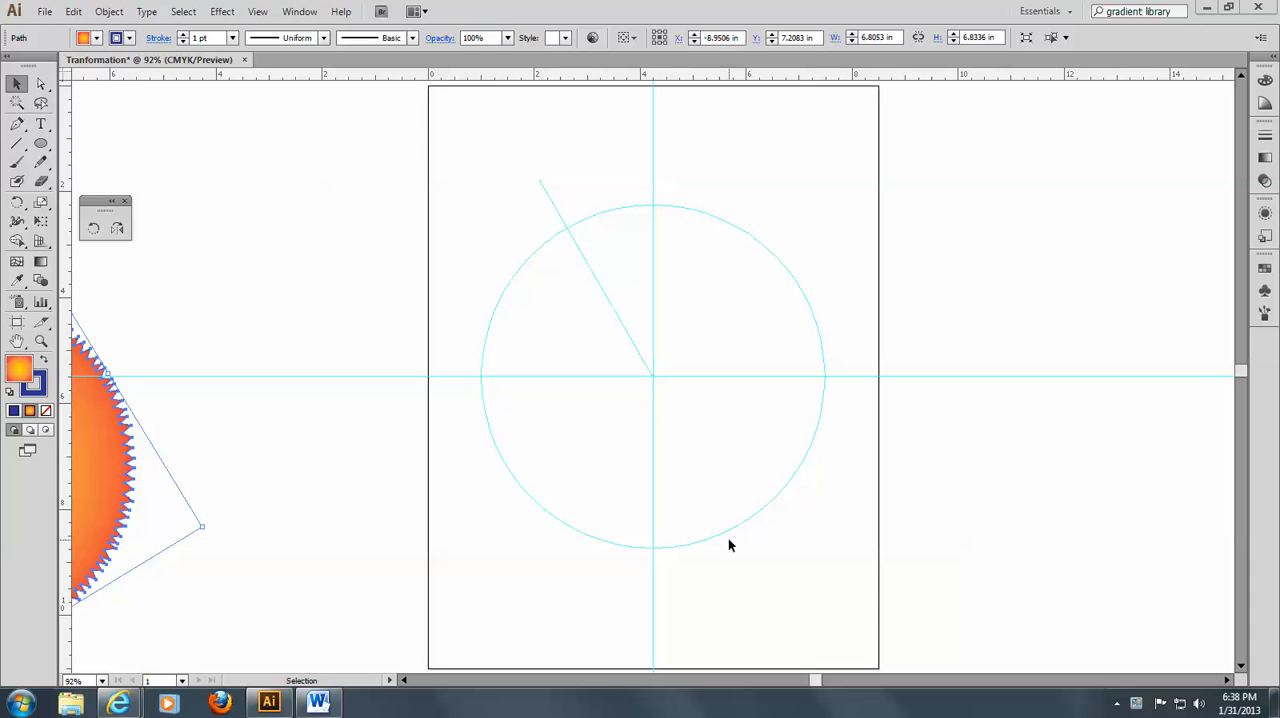
{"action": "mouse_move", "coordinate": [490, 384]}
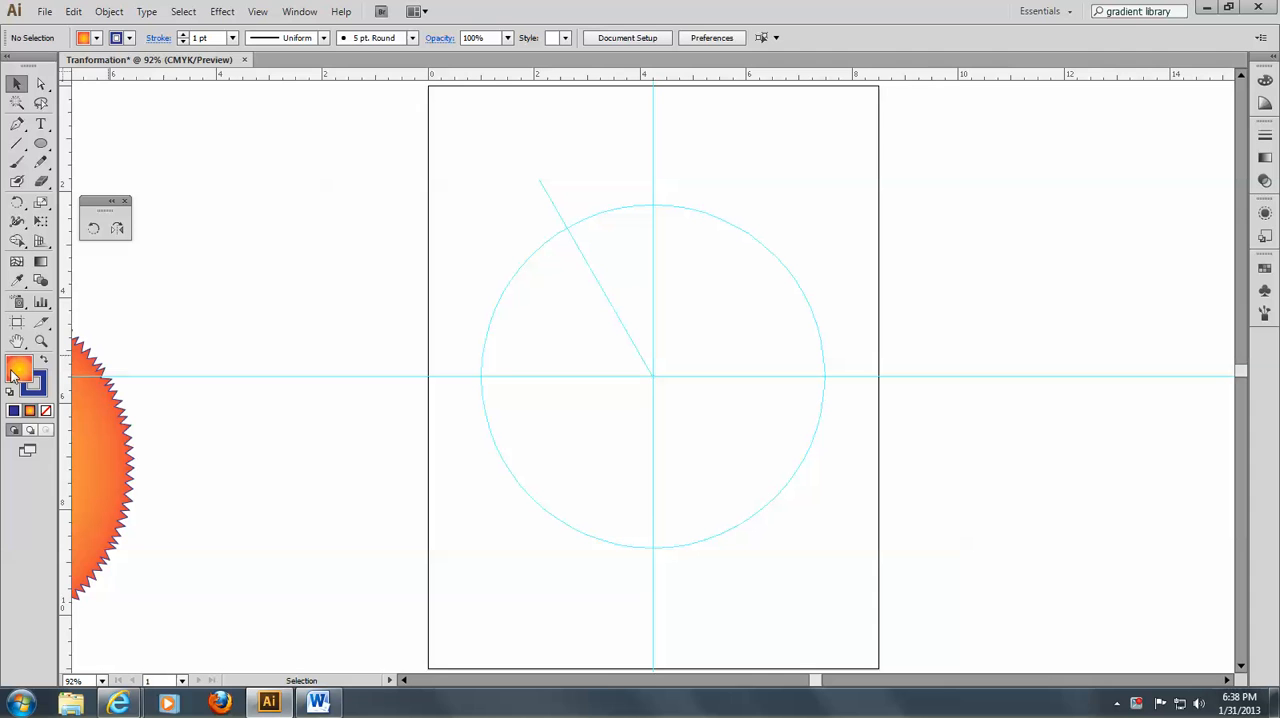
{"action": "mouse_move", "coordinate": [20, 376]}
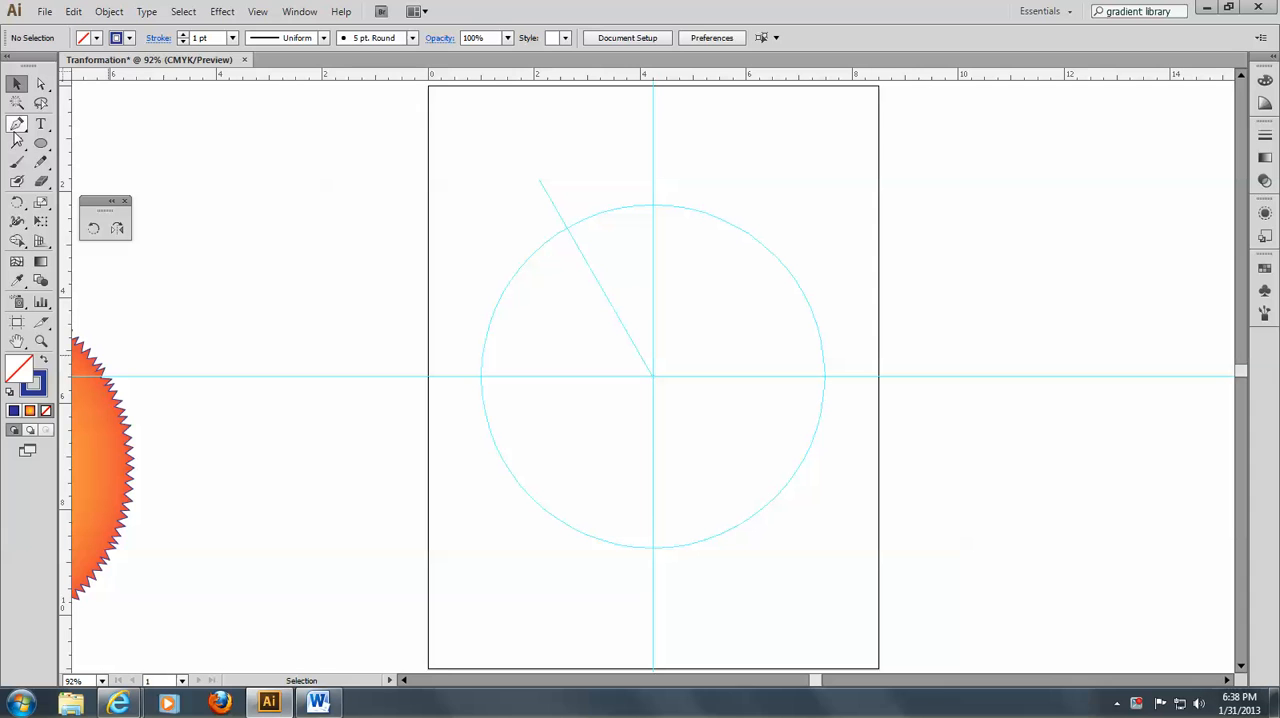
Step: Switch to the Pen tool, ready to draw the zigzag half-arm along the vertical guide
{"action": "left_click", "coordinate": [16, 124]}
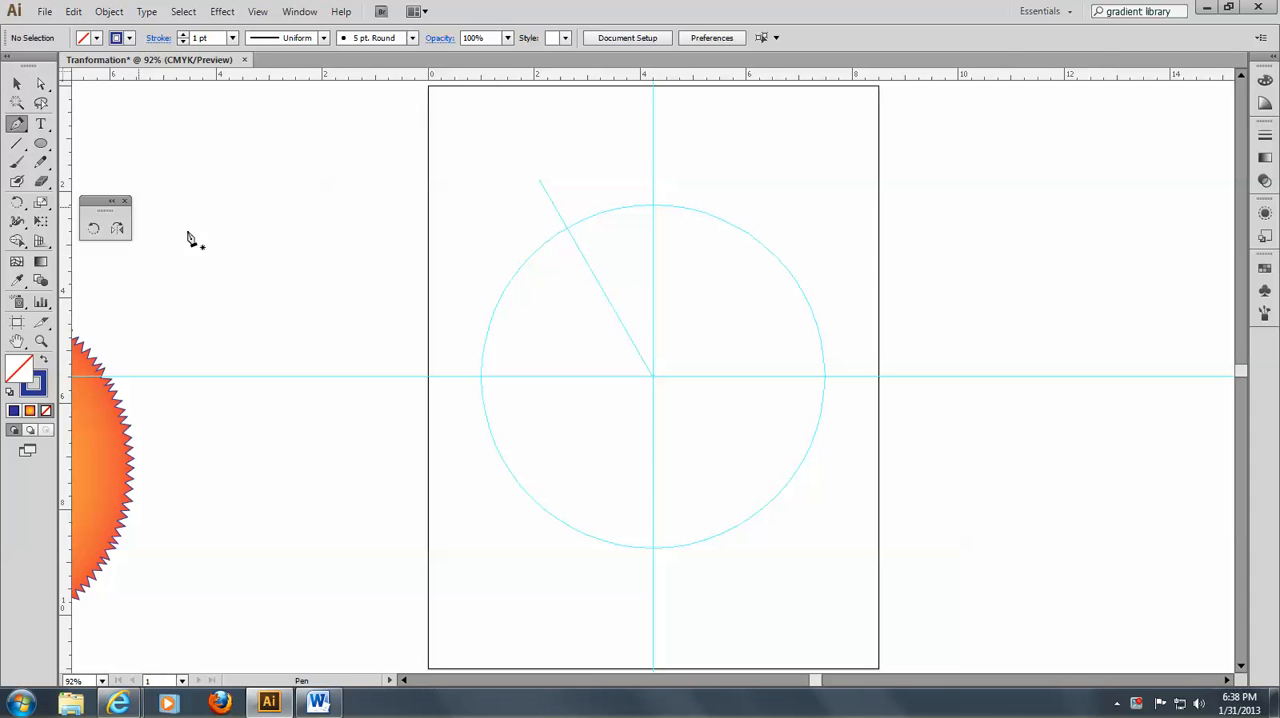
{"action": "mouse_move", "coordinate": [618, 320]}
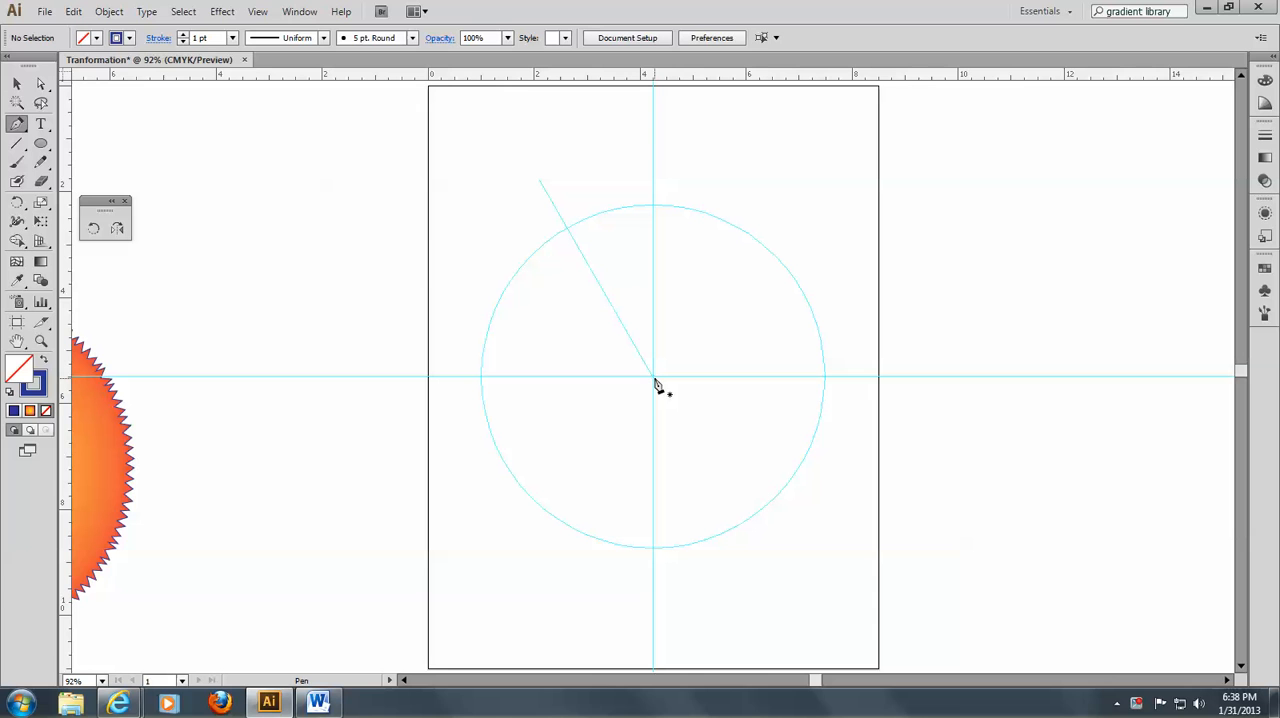
{"action": "mouse_move", "coordinate": [648, 388]}
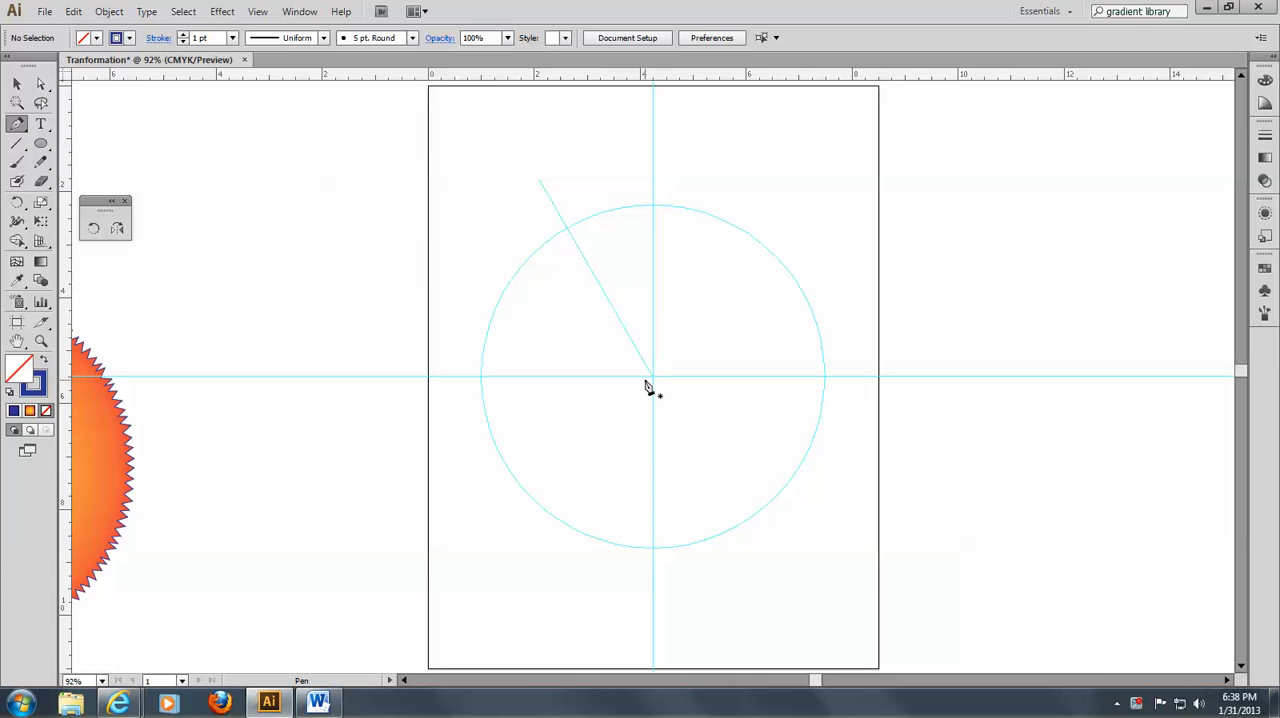
{"action": "mouse_move", "coordinate": [650, 344]}
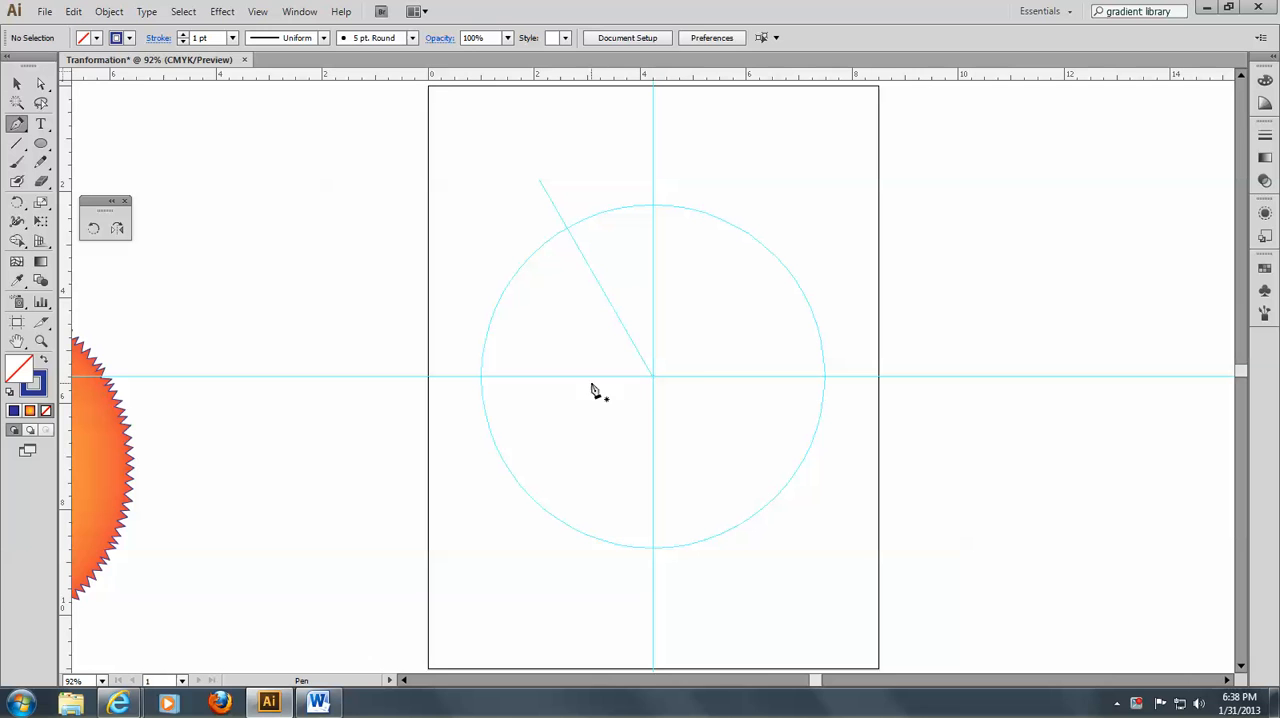
{"action": "mouse_move", "coordinate": [630, 336]}
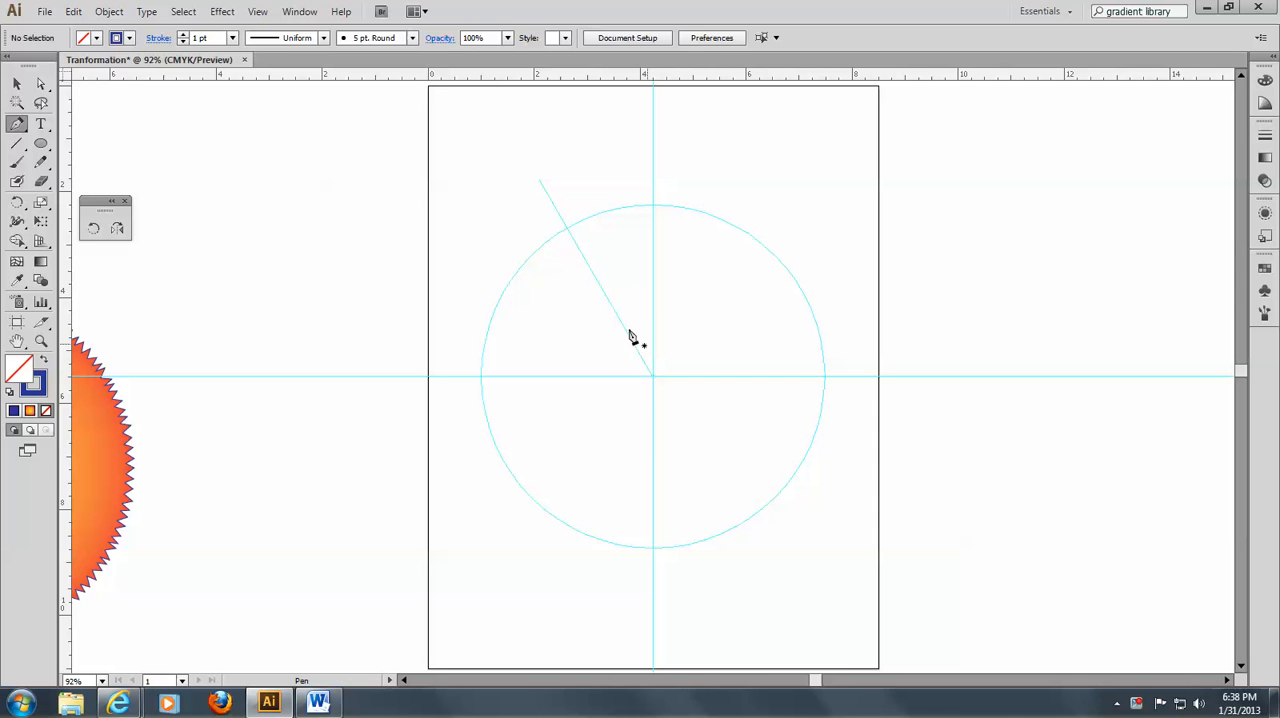
{"action": "mouse_move", "coordinate": [620, 328]}
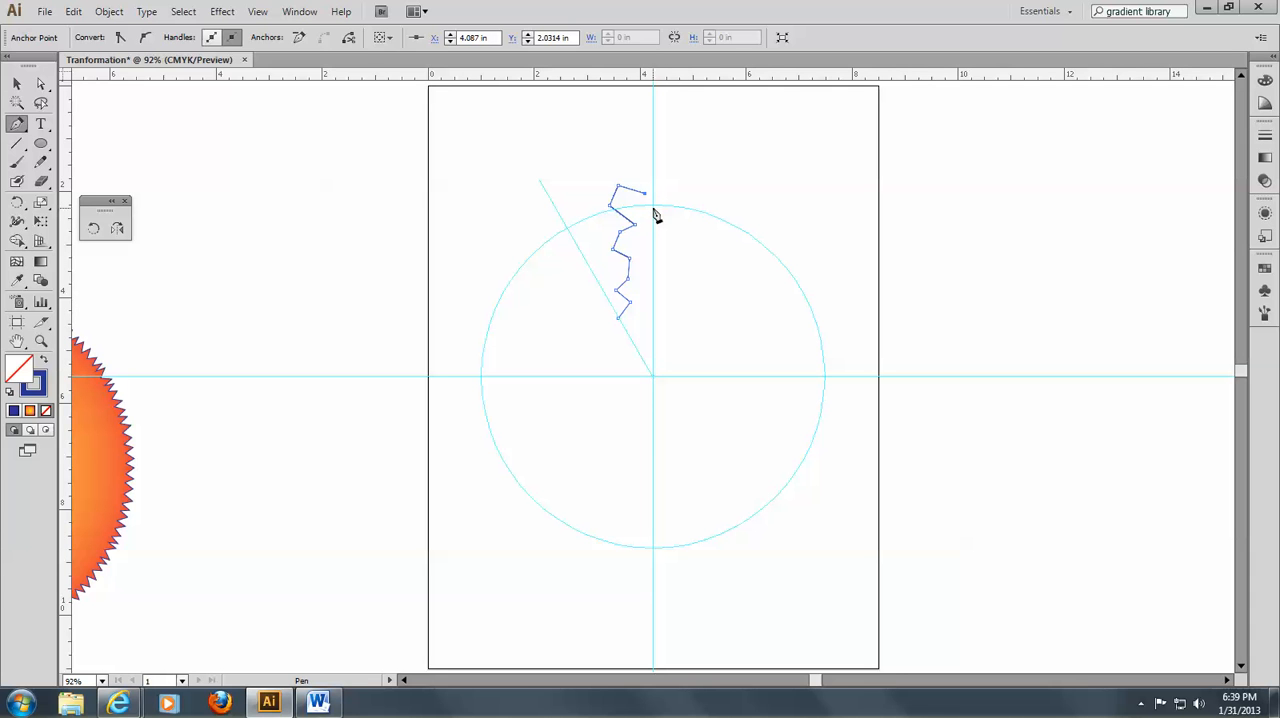
{"action": "mouse_move", "coordinate": [656, 210]}
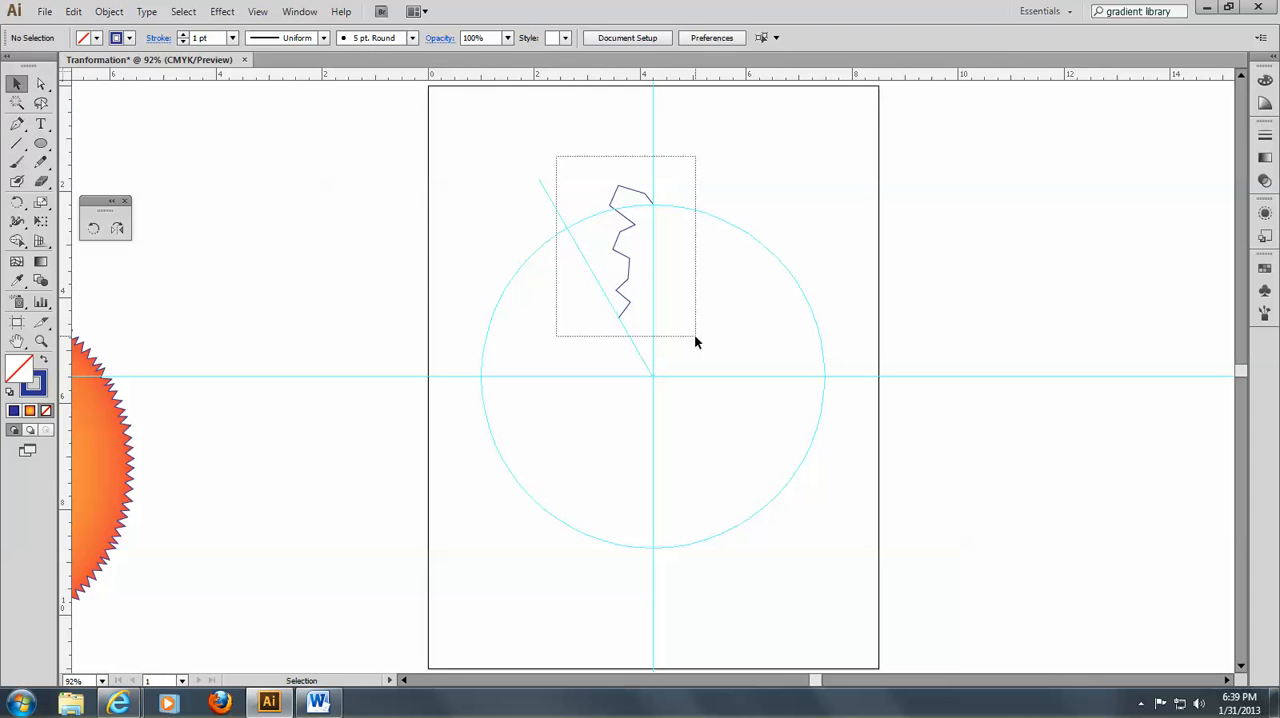
Step: Select the zigzag half-arm so it can be mirrored across the vertical guide
{"action": "left_click", "coordinate": [622, 250]}
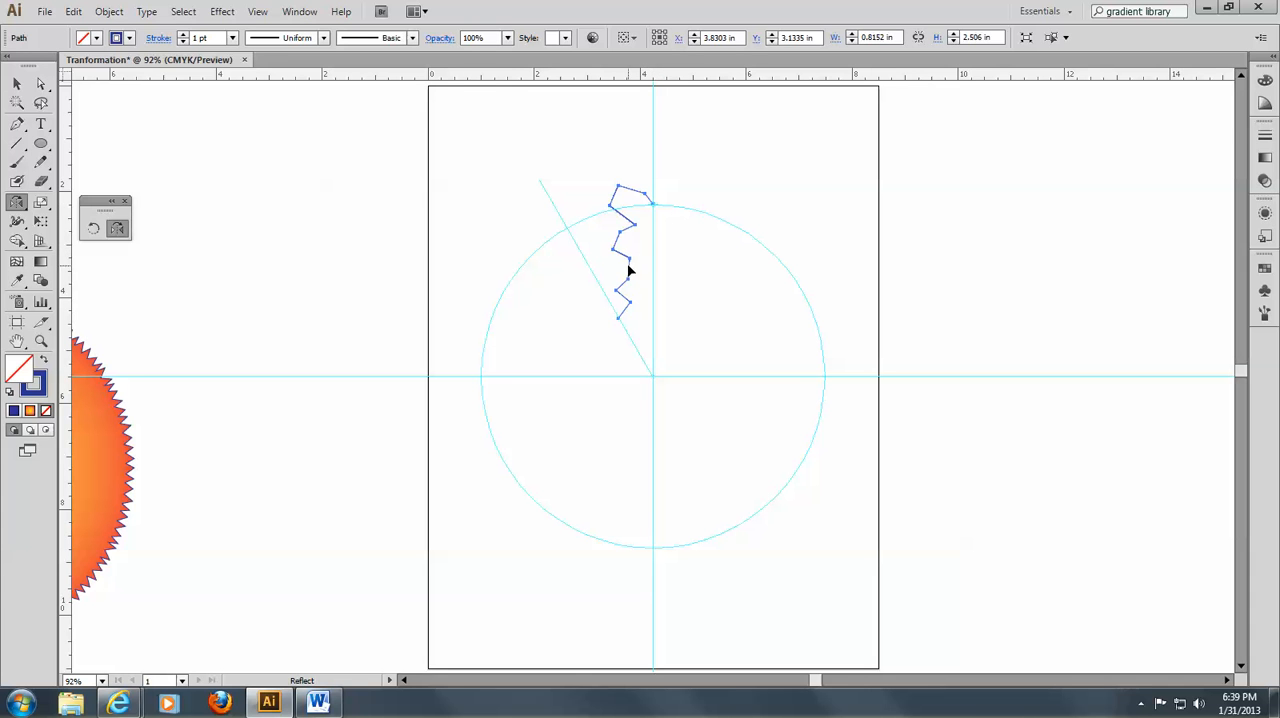
{"action": "mouse_move", "coordinate": [656, 204]}
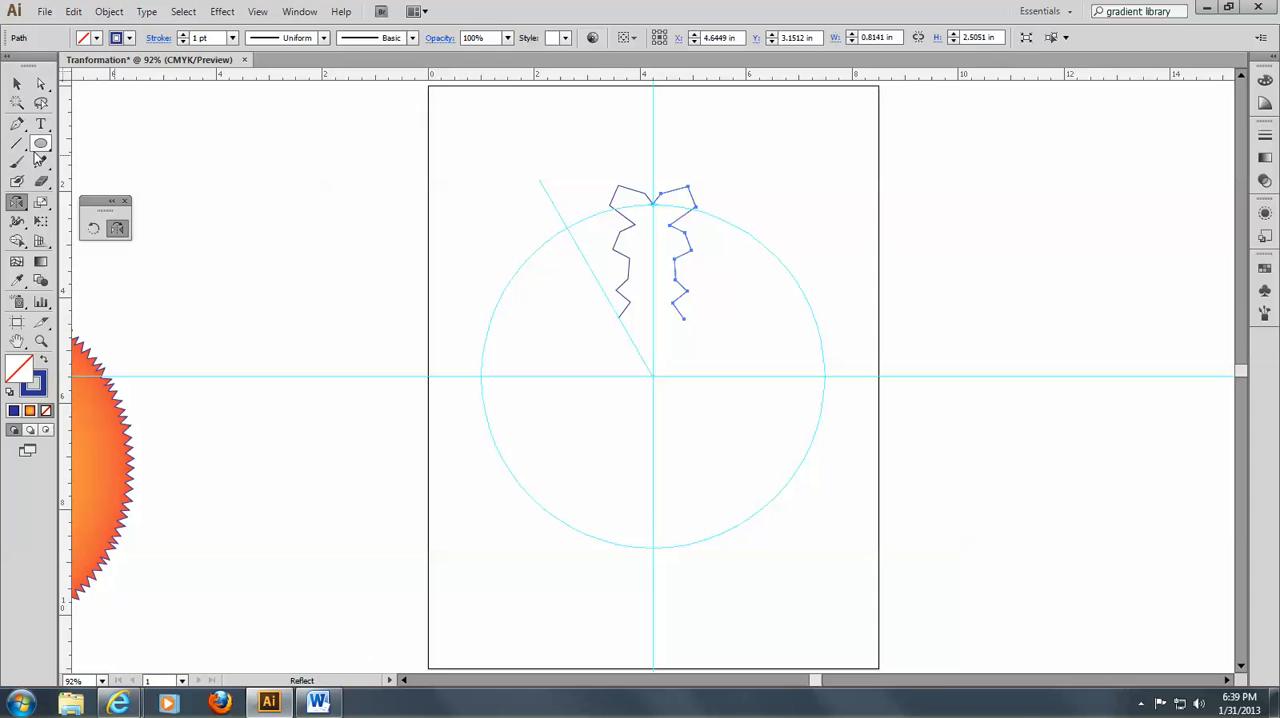
{"action": "mouse_move", "coordinate": [40, 84]}
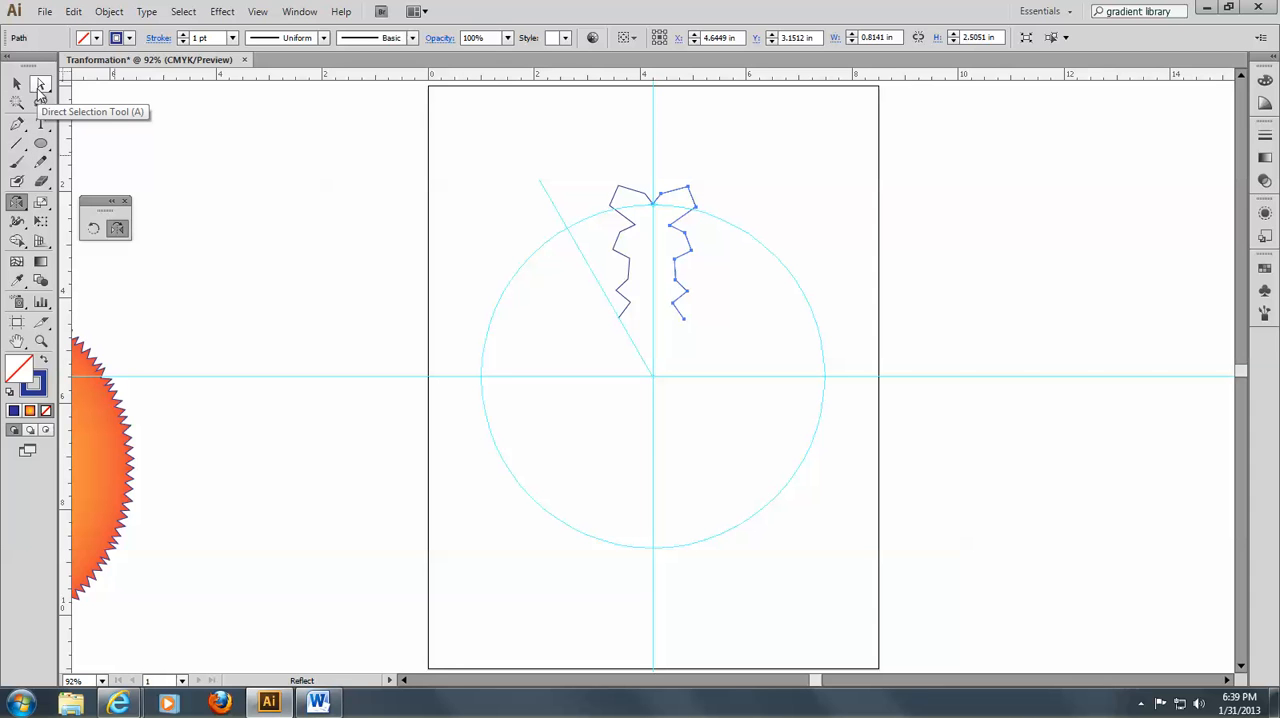
Step: Average the two halves' top endpoints on both axes and join them into one path
{"action": "left_click", "coordinate": [40, 84]}
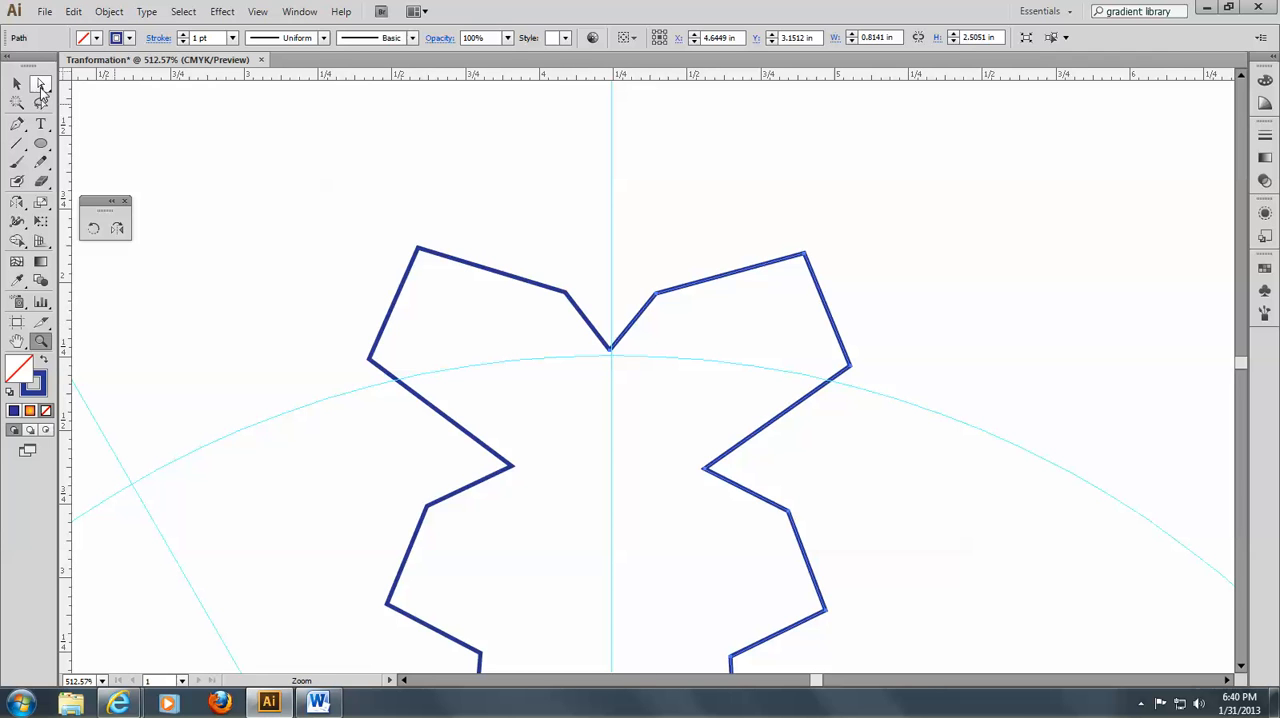
{"action": "left_click", "coordinate": [40, 84]}
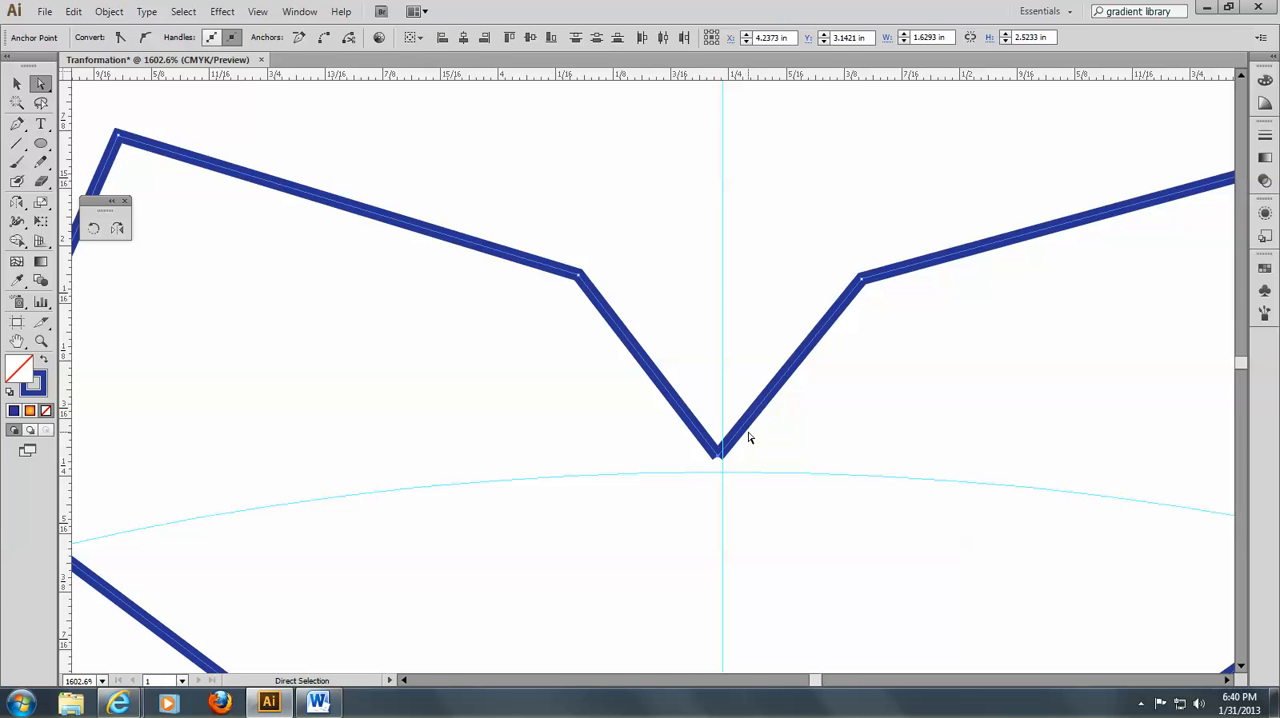
{"action": "mouse_move", "coordinate": [766, 430]}
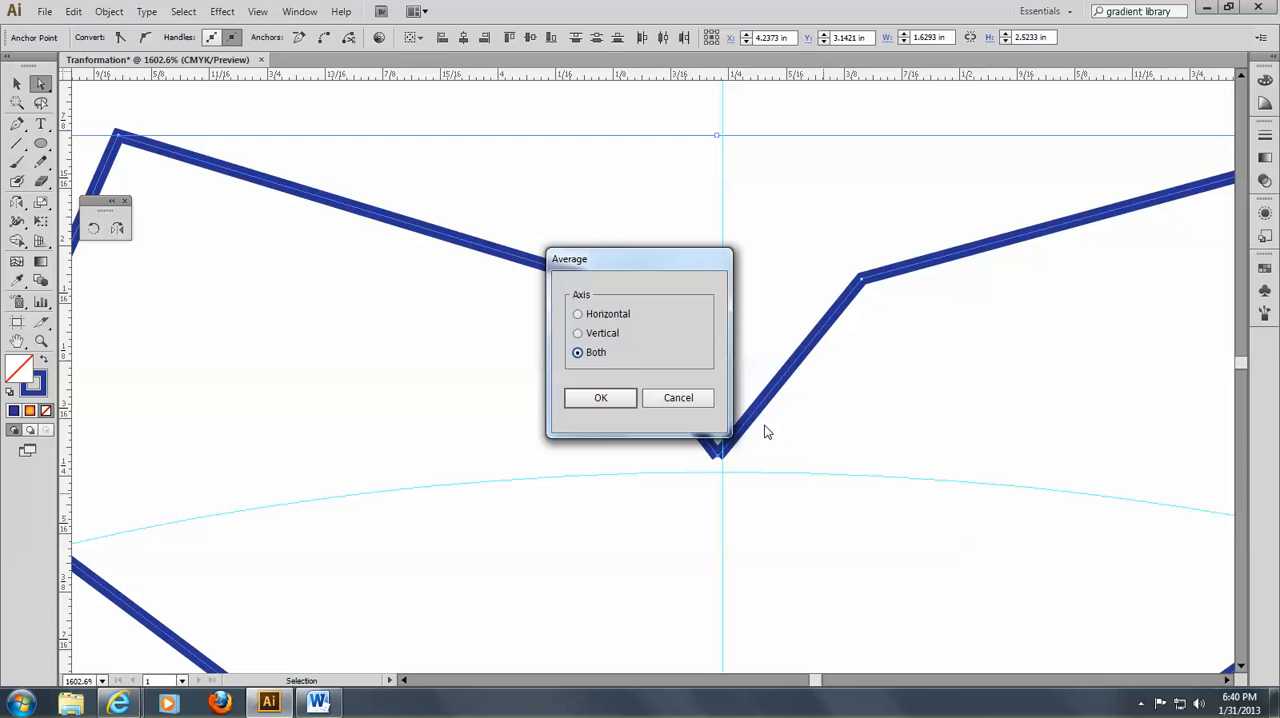
{"action": "left_click", "coordinate": [600, 396]}
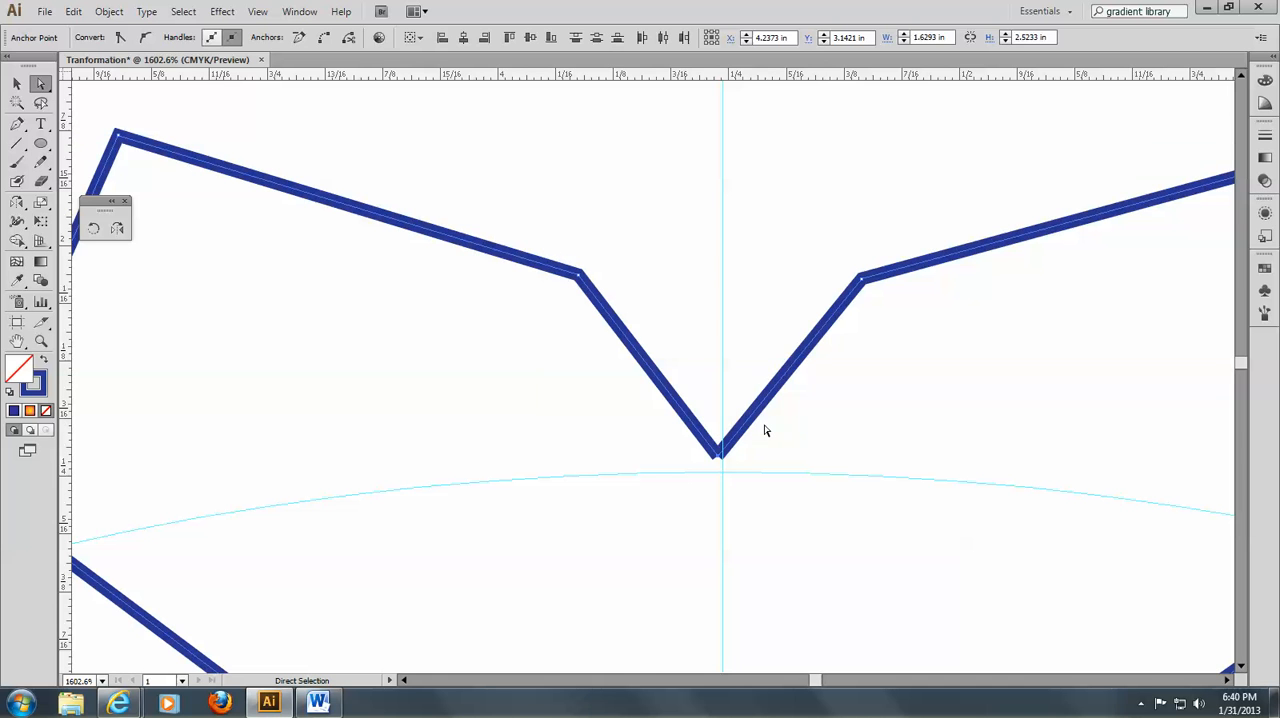
{"action": "left_click", "coordinate": [720, 460]}
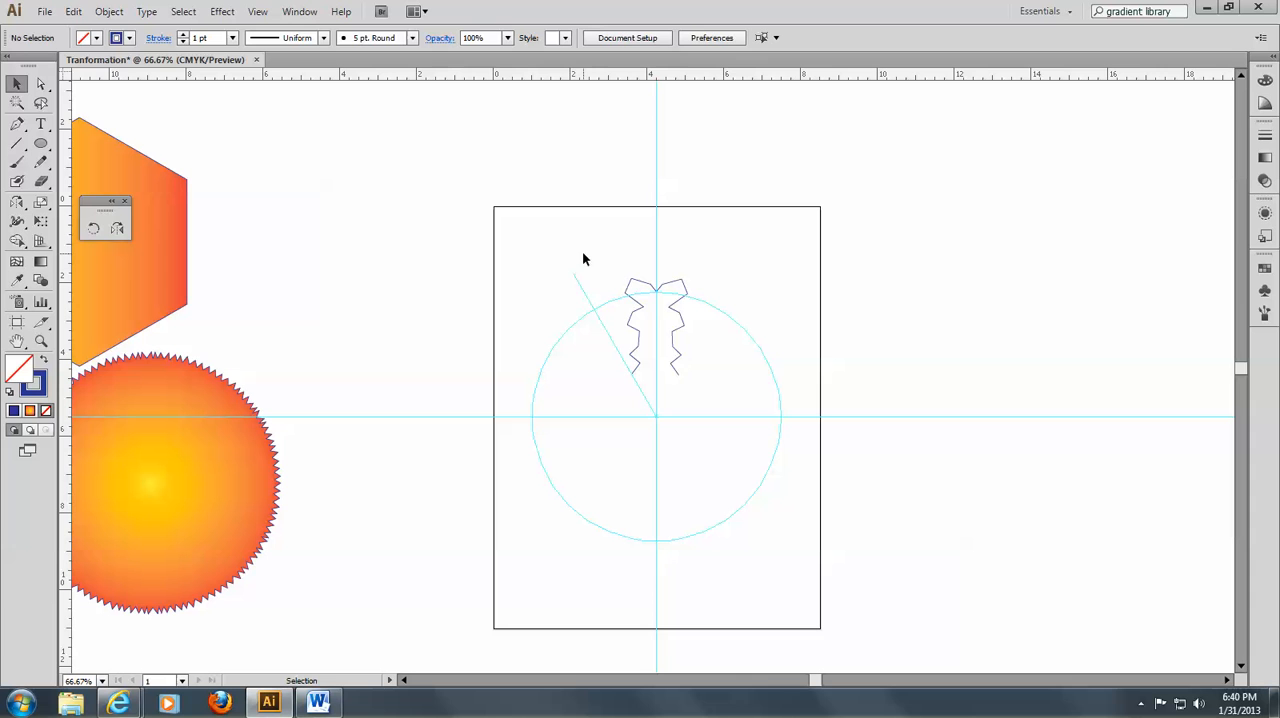
Step: Copy the joined snowflake arm rotated 60° around the circle's centre
{"action": "left_click", "coordinate": [656, 330]}
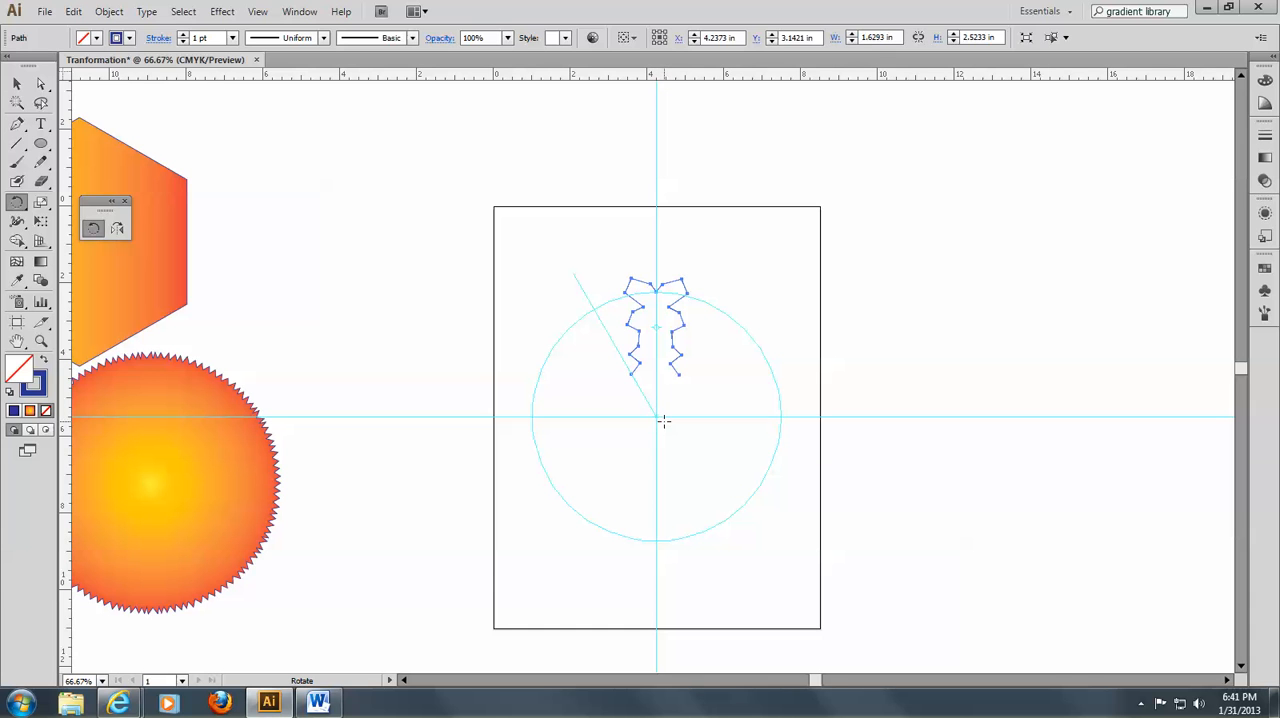
{"action": "mouse_move", "coordinate": [672, 438]}
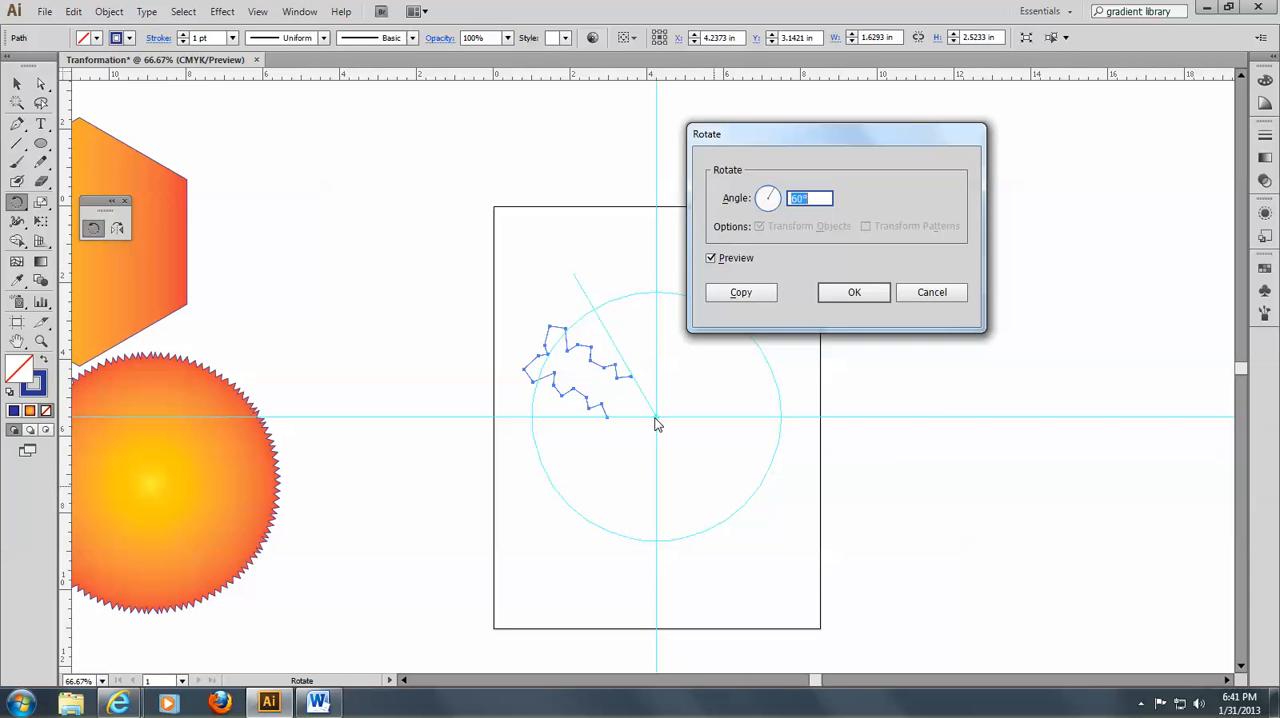
{"action": "mouse_move", "coordinate": [804, 258]}
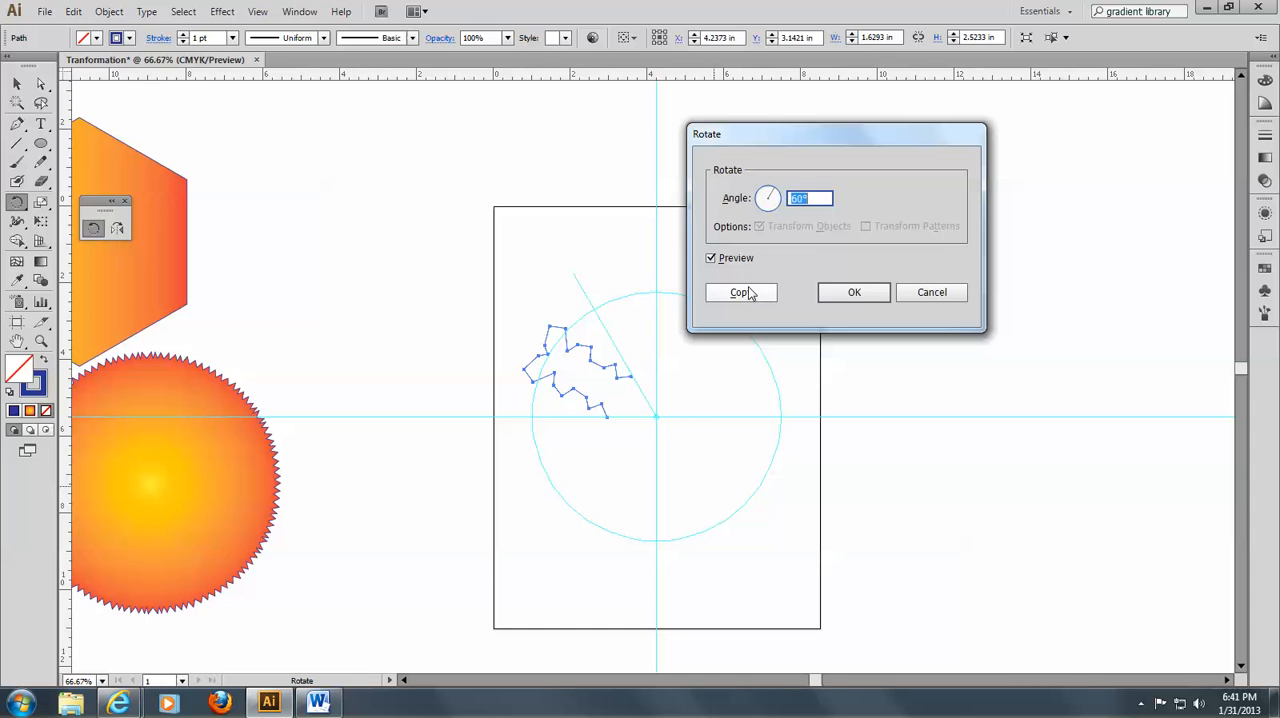
{"action": "left_click", "coordinate": [740, 292]}
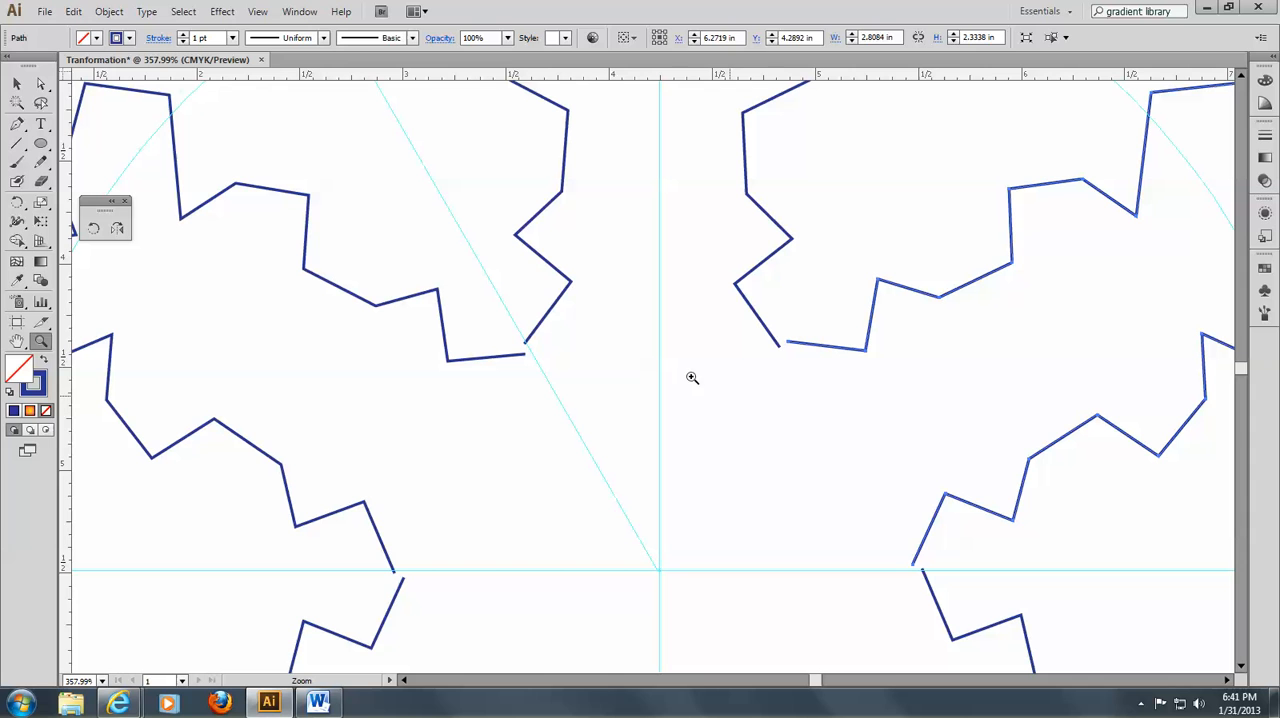
Step: Average and join the loose endpoints between the upper neighbouring arms
{"action": "left_click", "coordinate": [40, 84]}
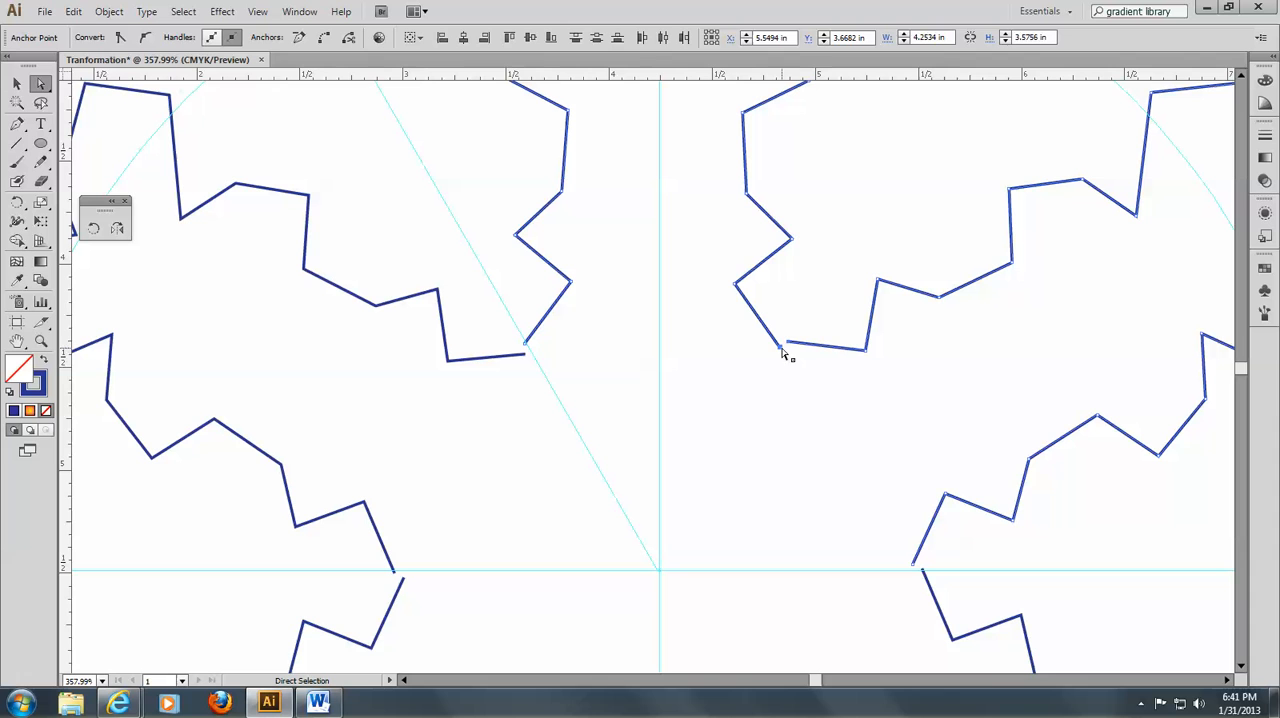
{"action": "mouse_move", "coordinate": [784, 376]}
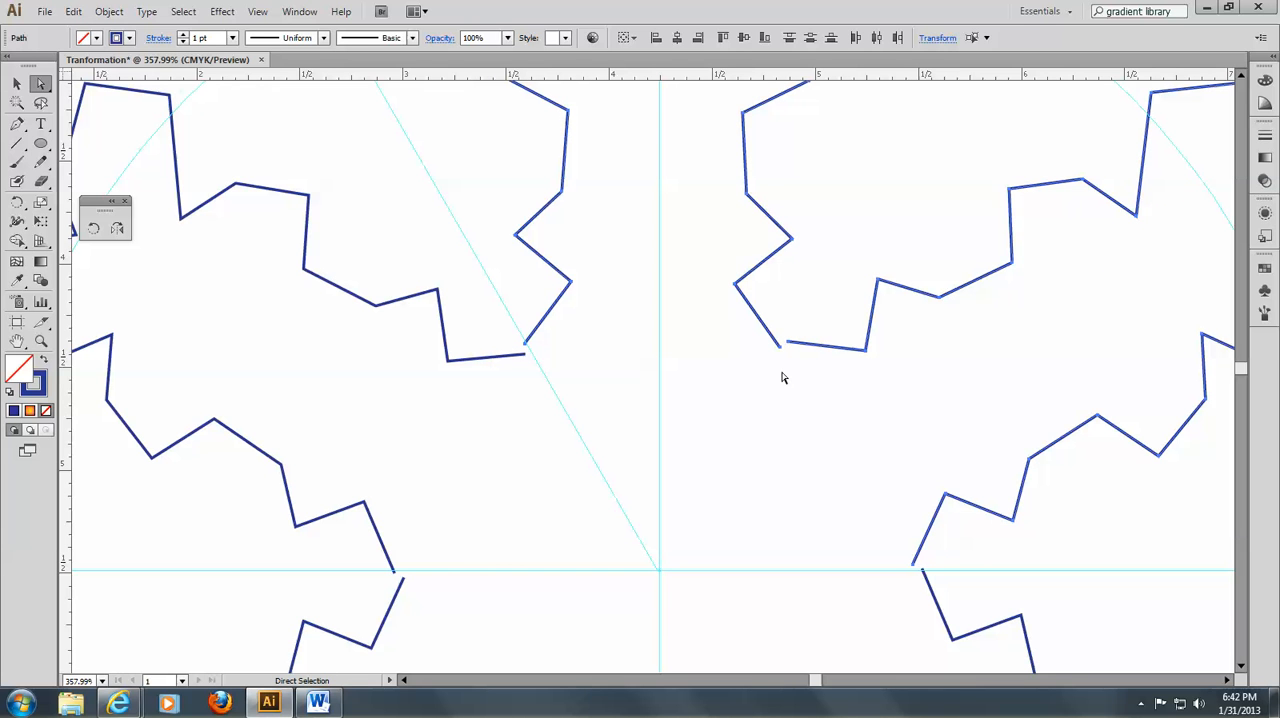
{"action": "mouse_move", "coordinate": [1026, 92]}
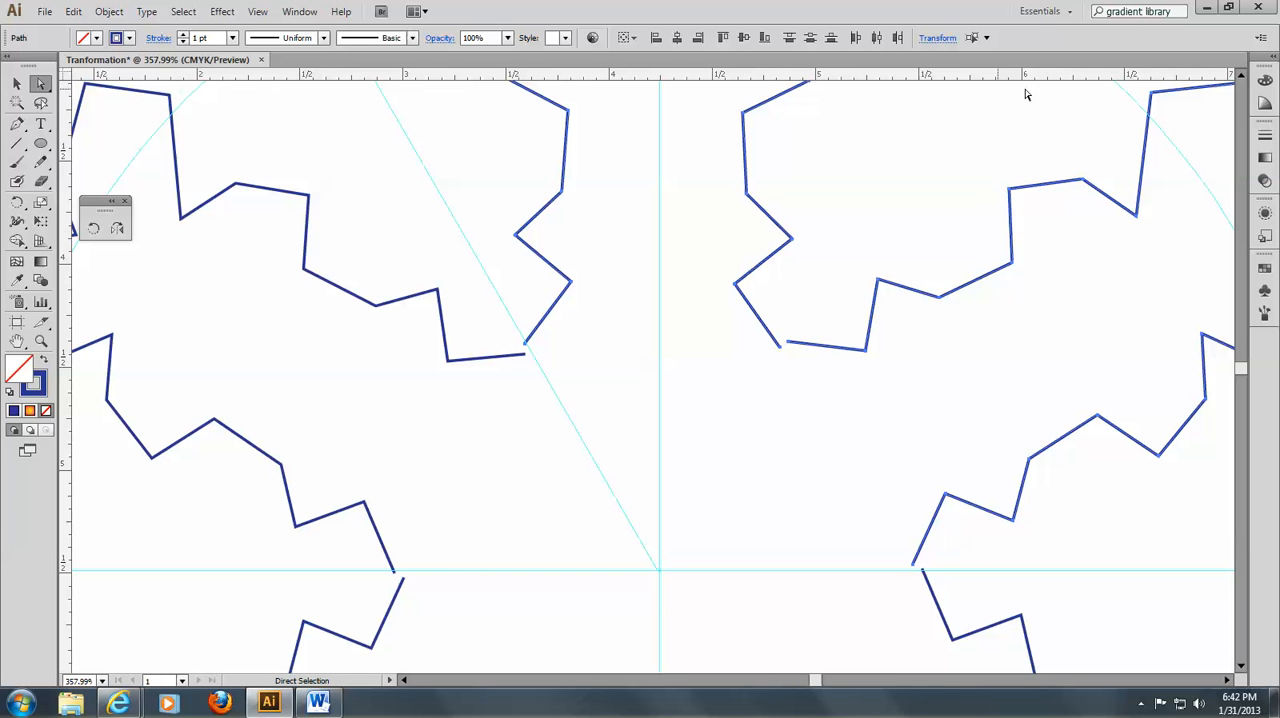
{"action": "mouse_move", "coordinate": [766, 512]}
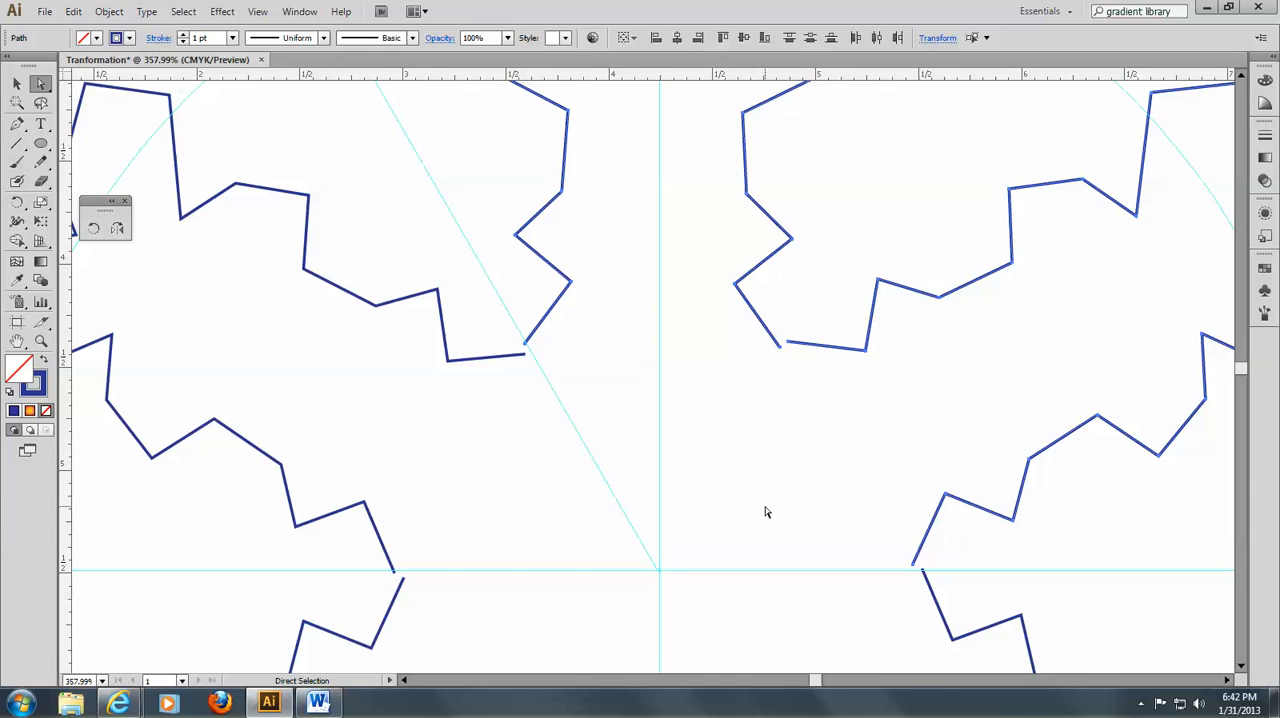
{"action": "mouse_move", "coordinate": [780, 496]}
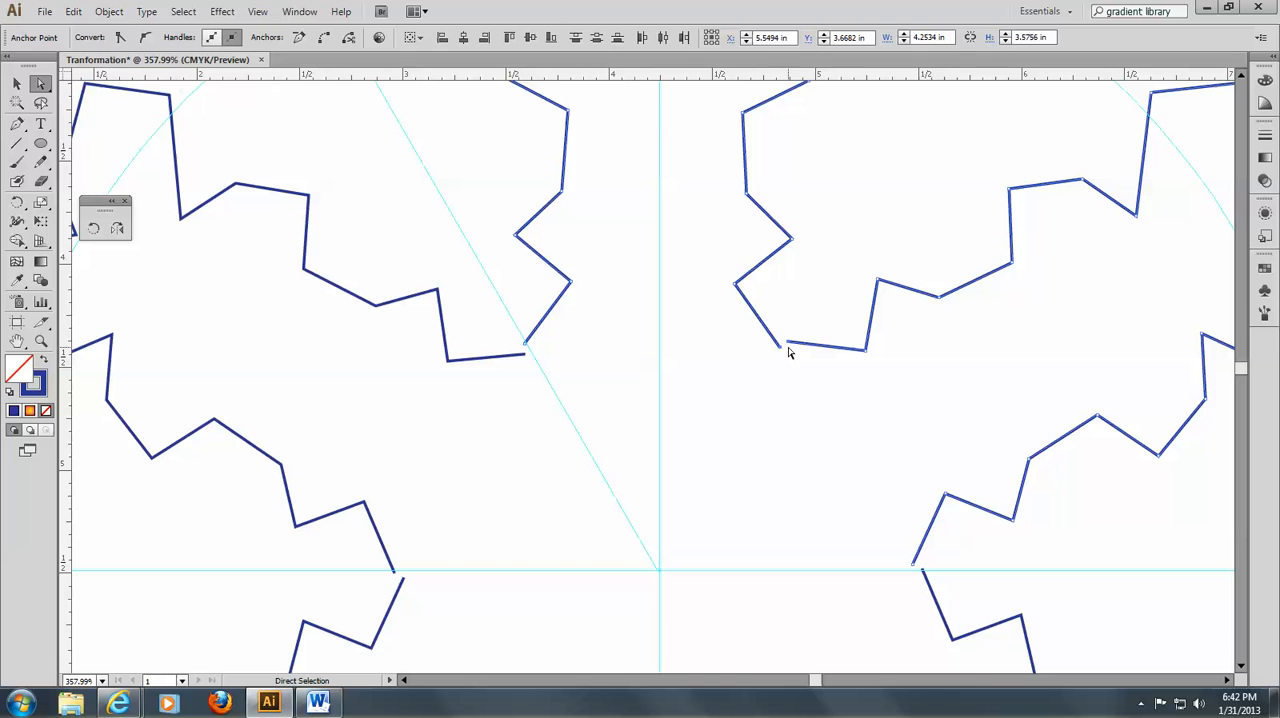
{"action": "mouse_move", "coordinate": [836, 248]}
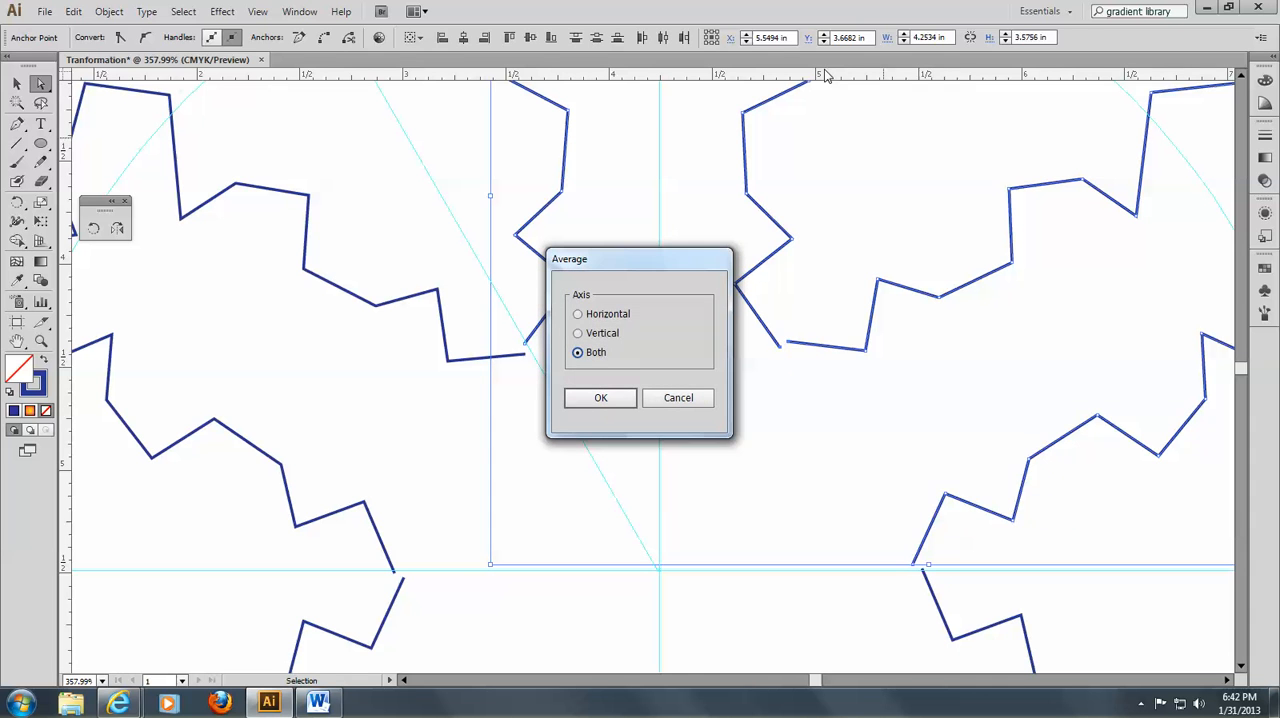
{"action": "left_click", "coordinate": [600, 396]}
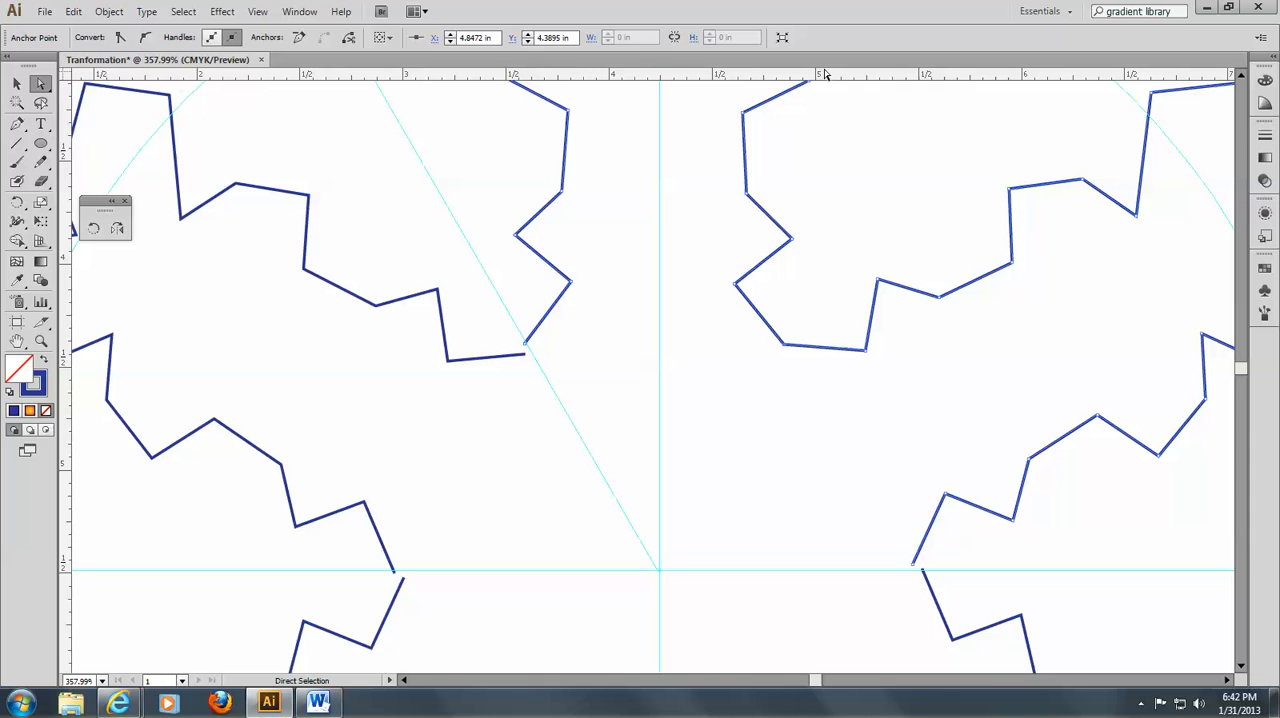
{"action": "mouse_move", "coordinate": [934, 422]}
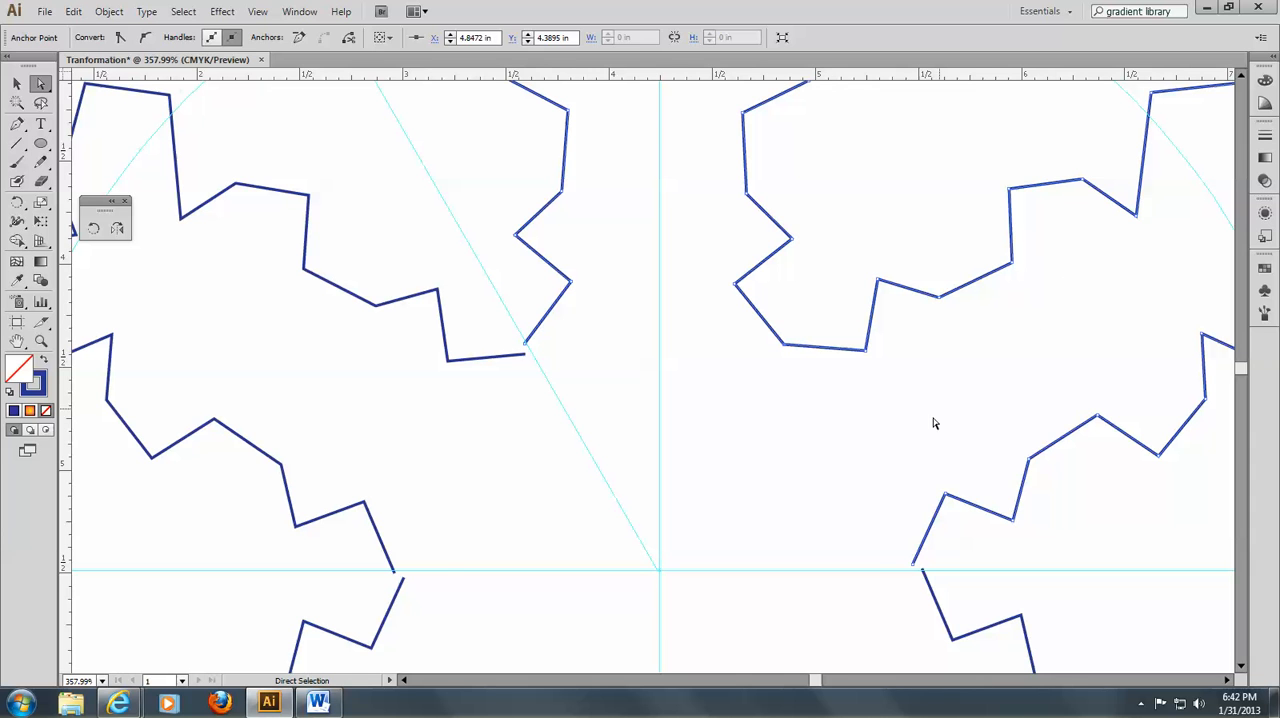
{"action": "mouse_move", "coordinate": [490, 334]}
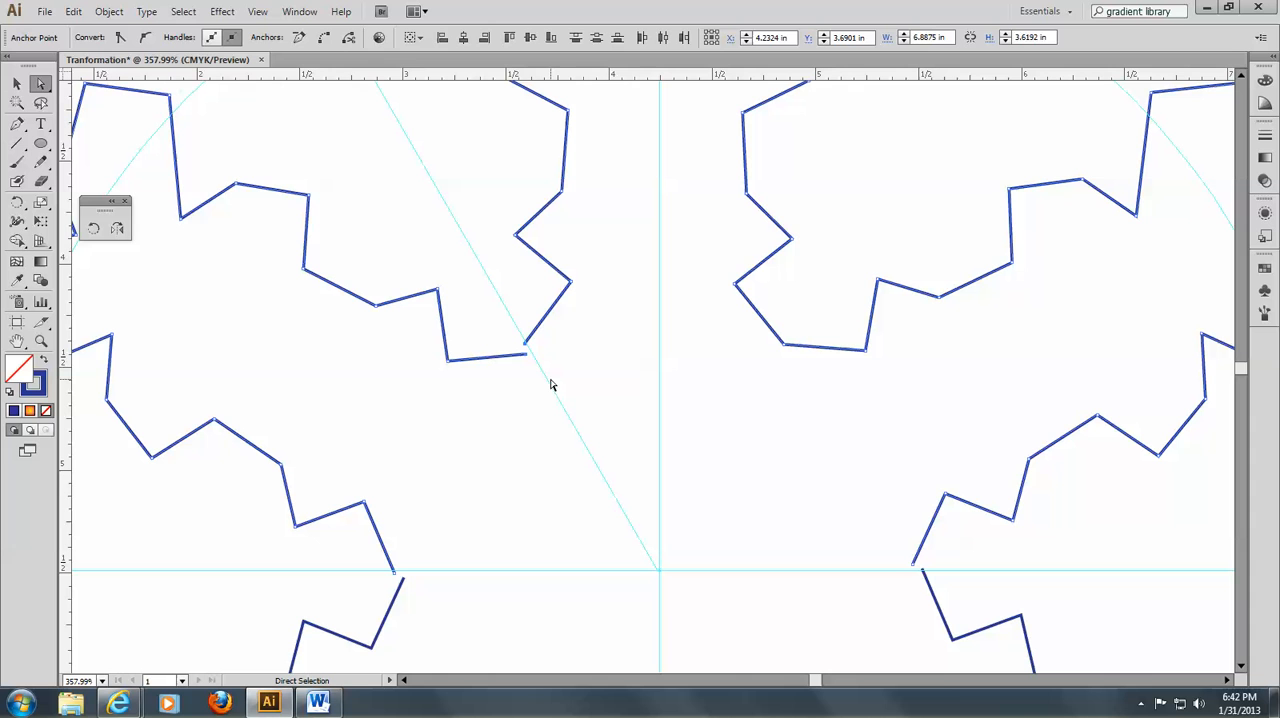
{"action": "mouse_move", "coordinate": [564, 202]}
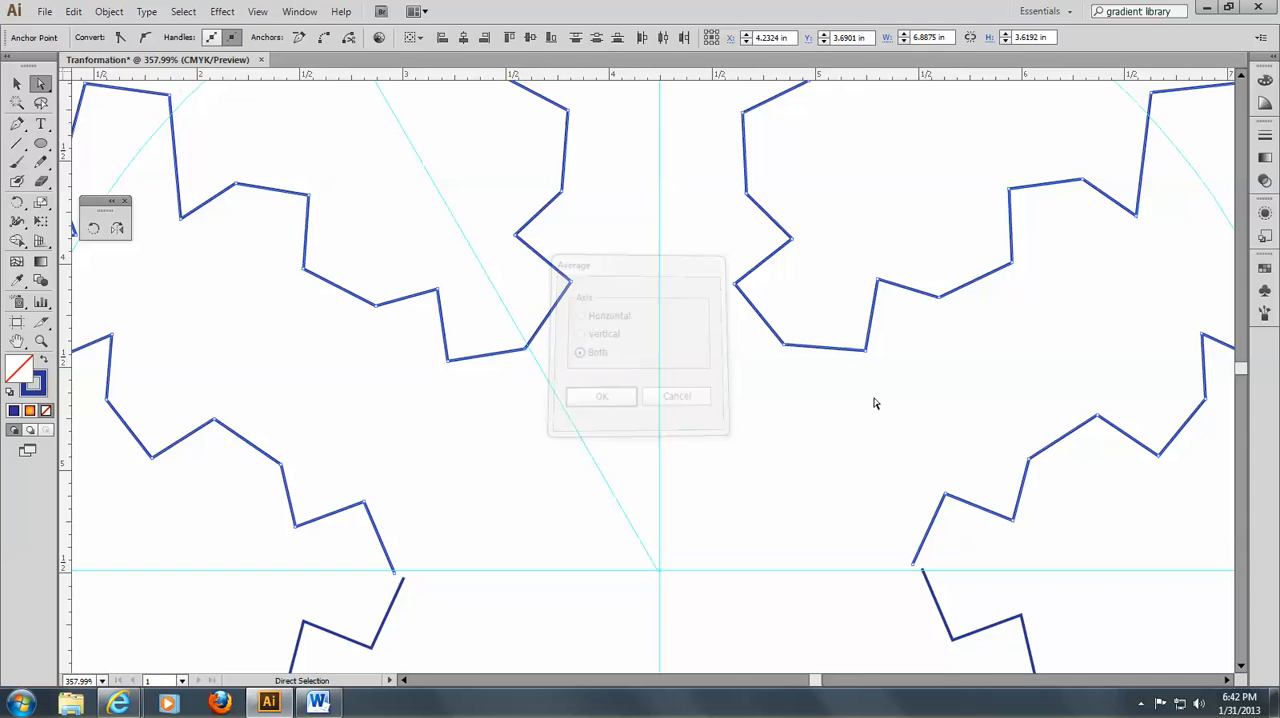
{"action": "left_click", "coordinate": [600, 396]}
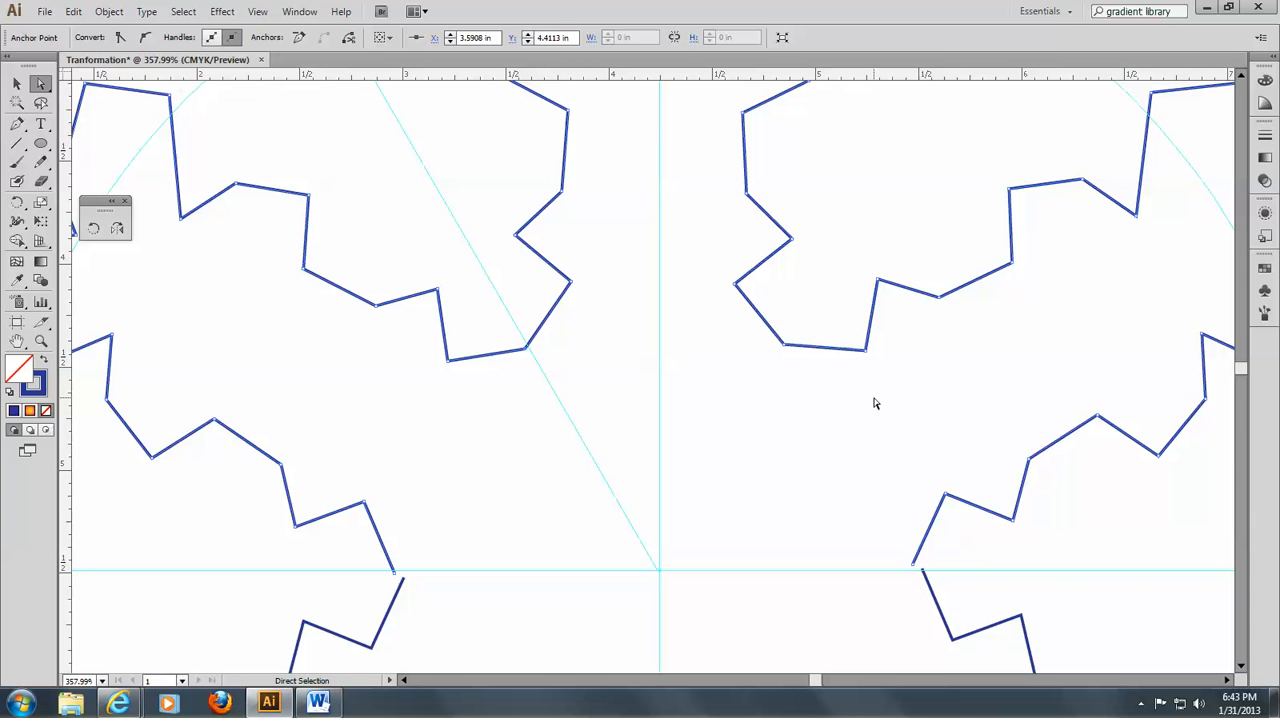
{"action": "mouse_move", "coordinate": [896, 540]}
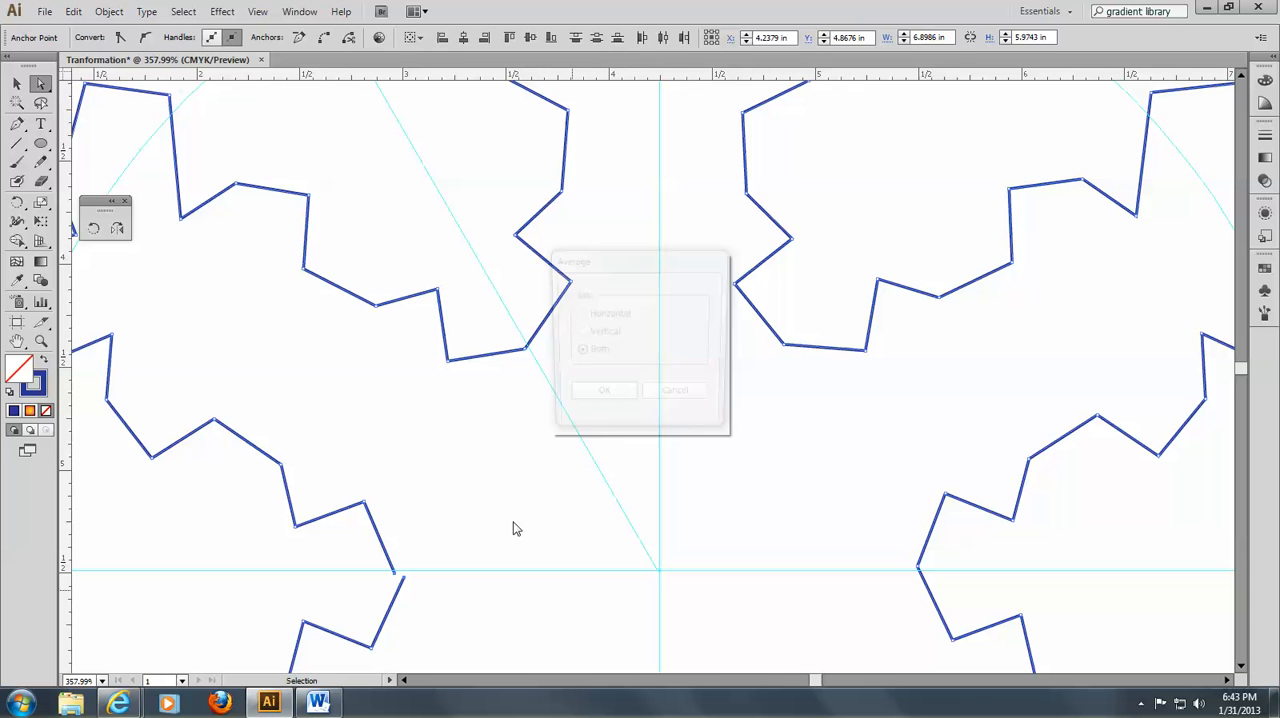
{"action": "left_click", "coordinate": [604, 390]}
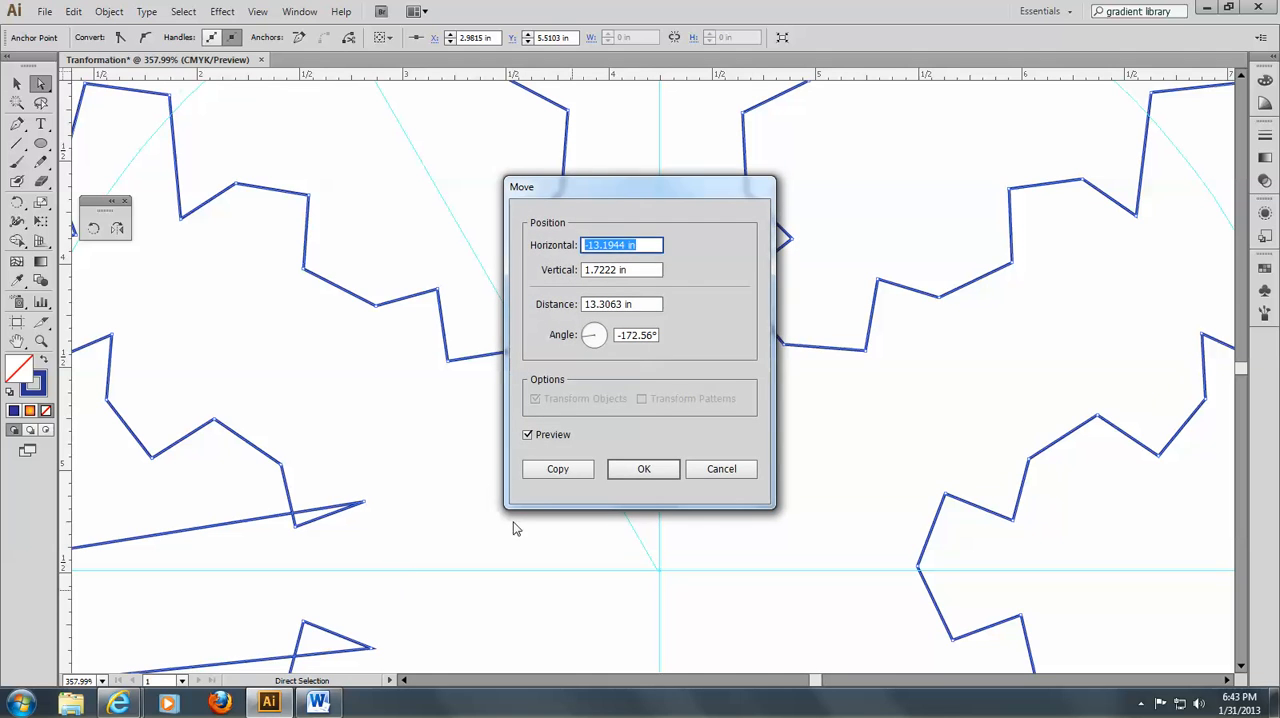
{"action": "mouse_move", "coordinate": [720, 468]}
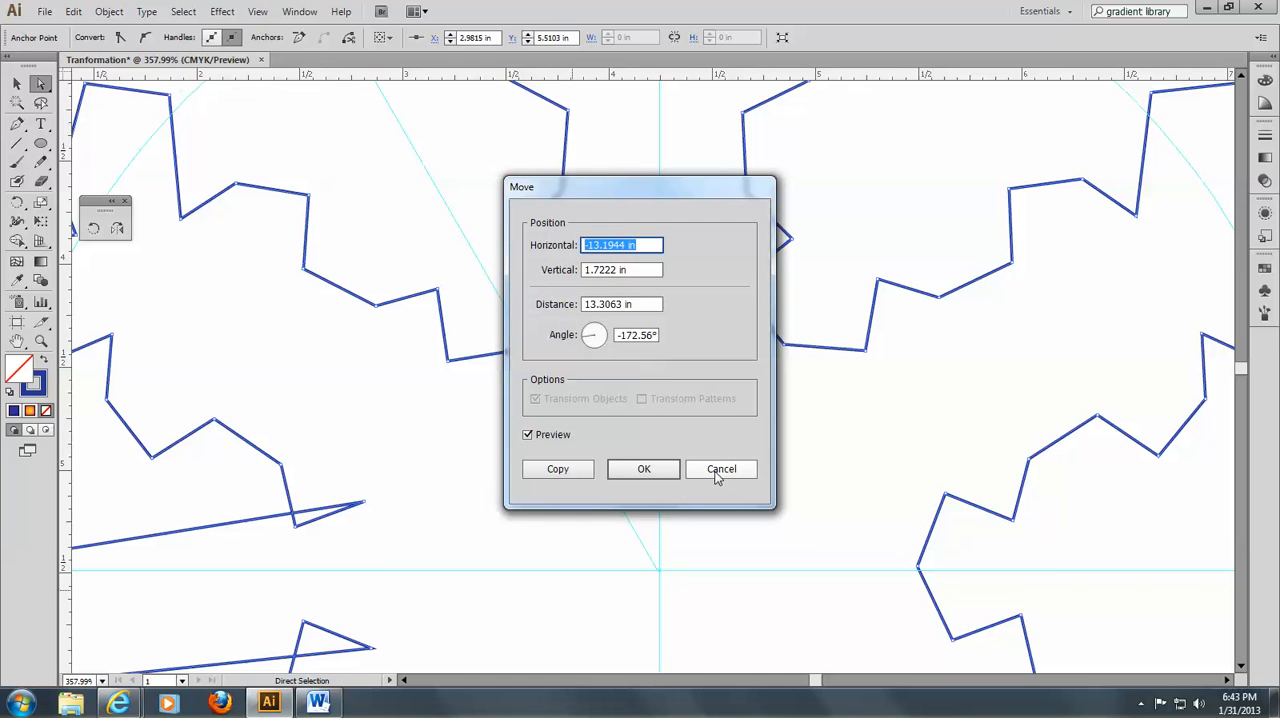
Step: Undo an accidental move, then average and join the lower arms' endpoints
{"action": "left_click", "coordinate": [720, 468]}
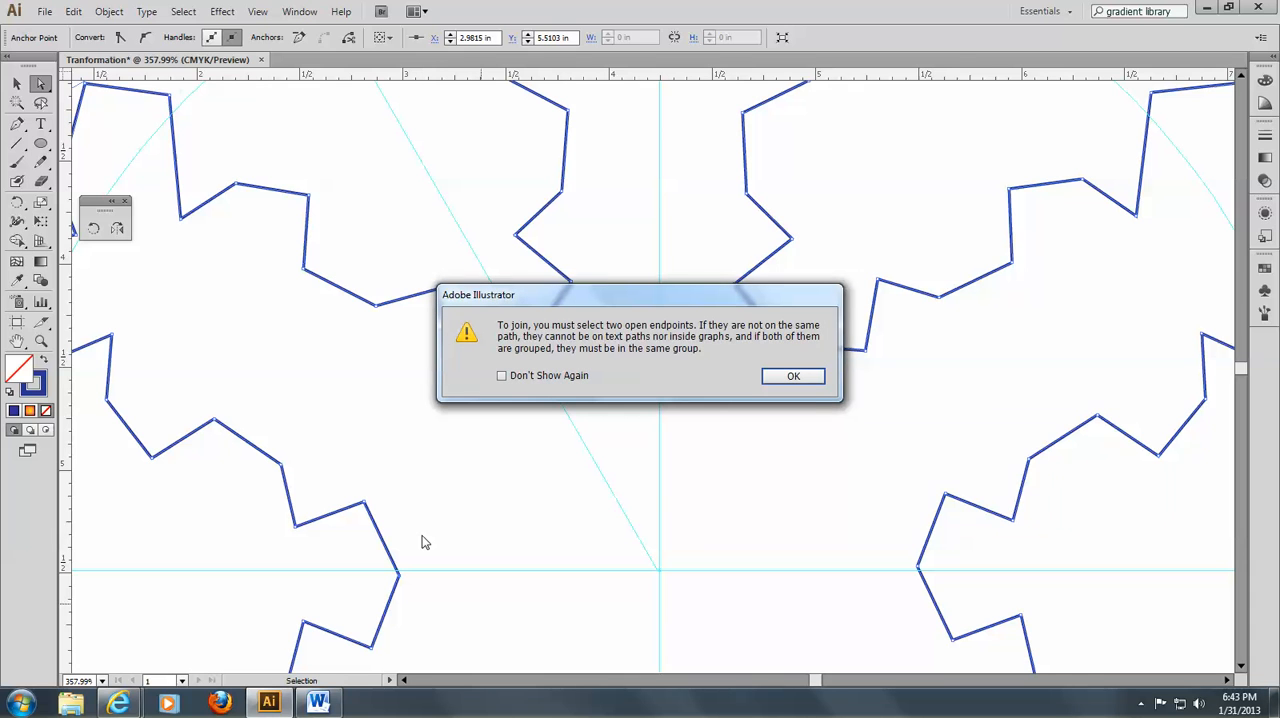
{"action": "mouse_move", "coordinate": [836, 398]}
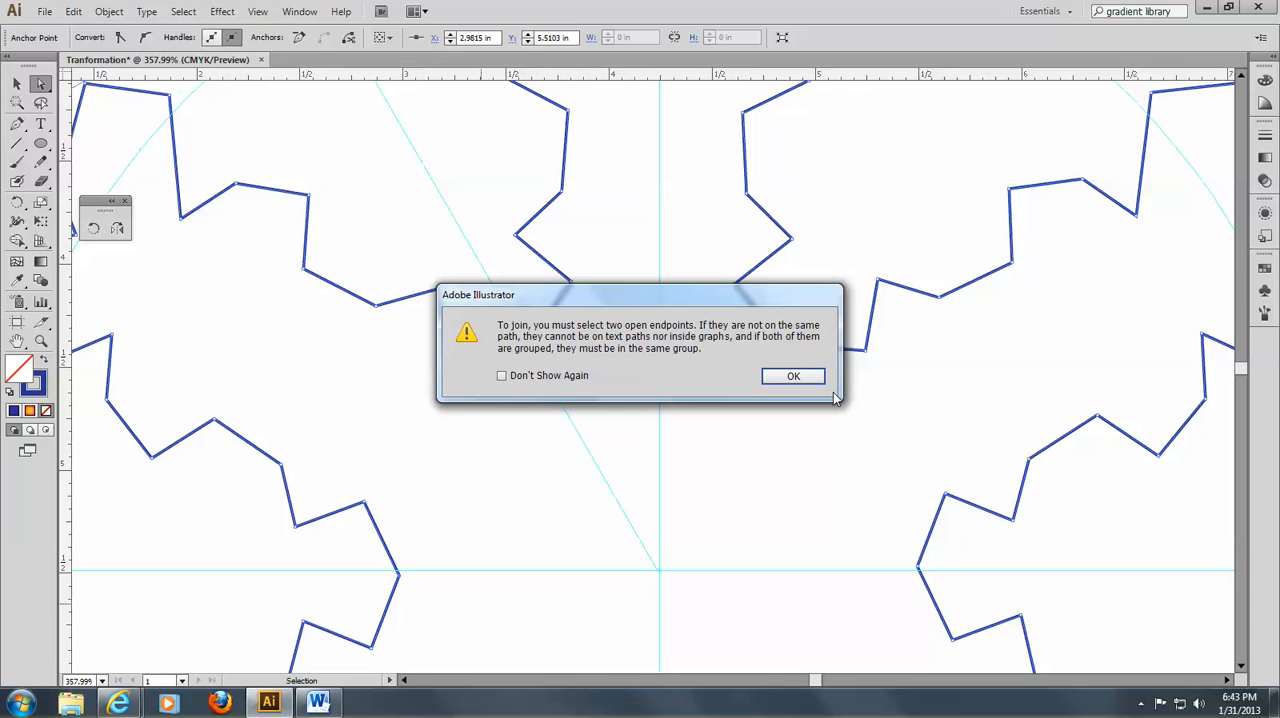
{"action": "left_click", "coordinate": [792, 376]}
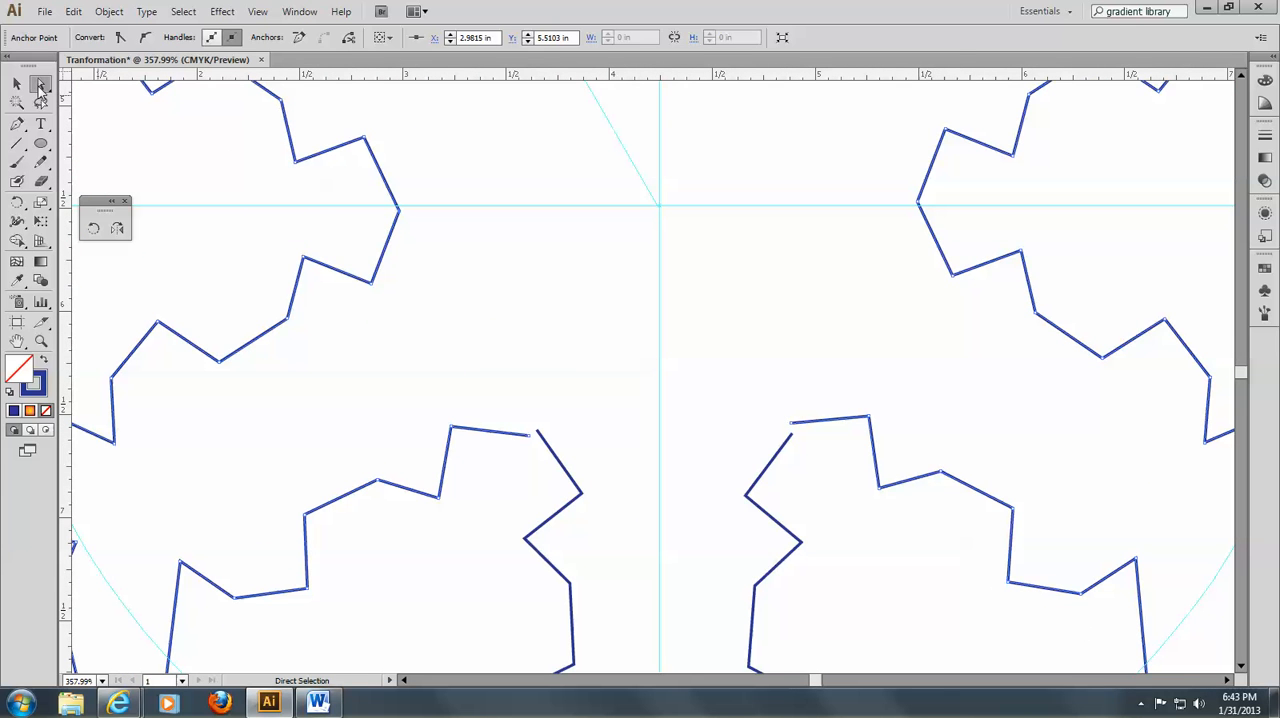
{"action": "left_click_drag", "start_coordinate": [496, 410], "coordinate": [548, 444]}
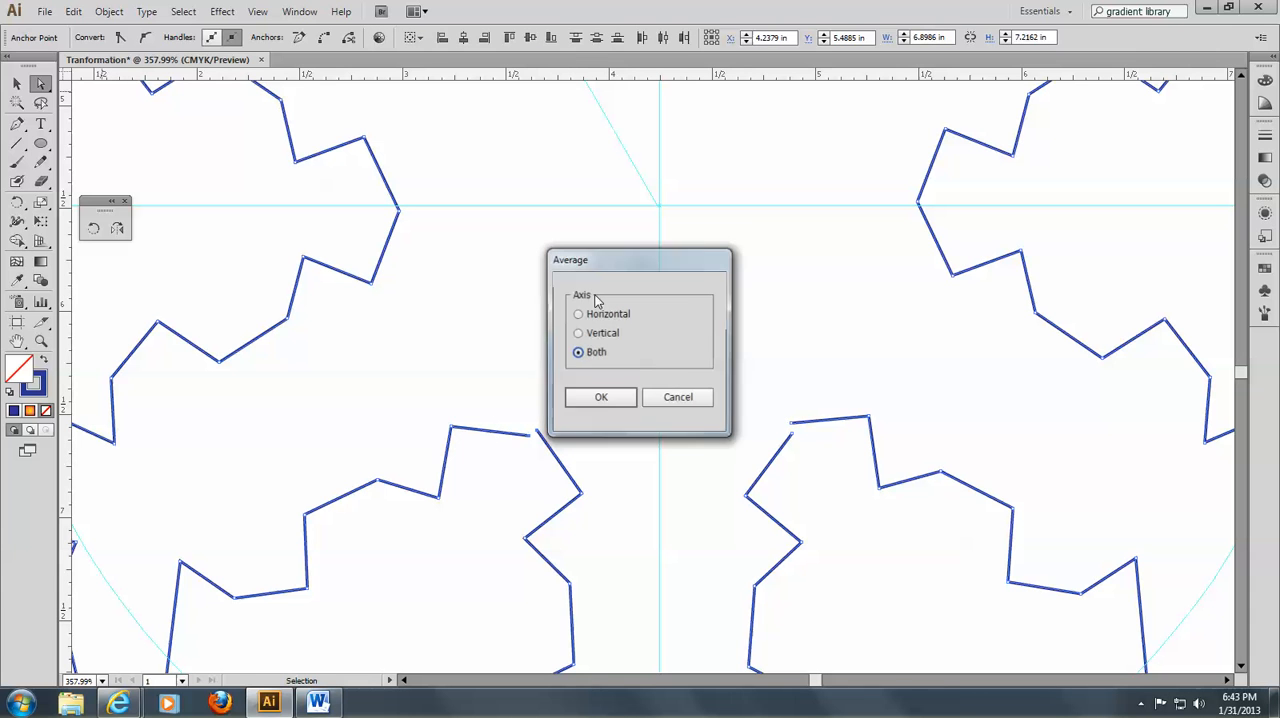
{"action": "left_click", "coordinate": [600, 396]}
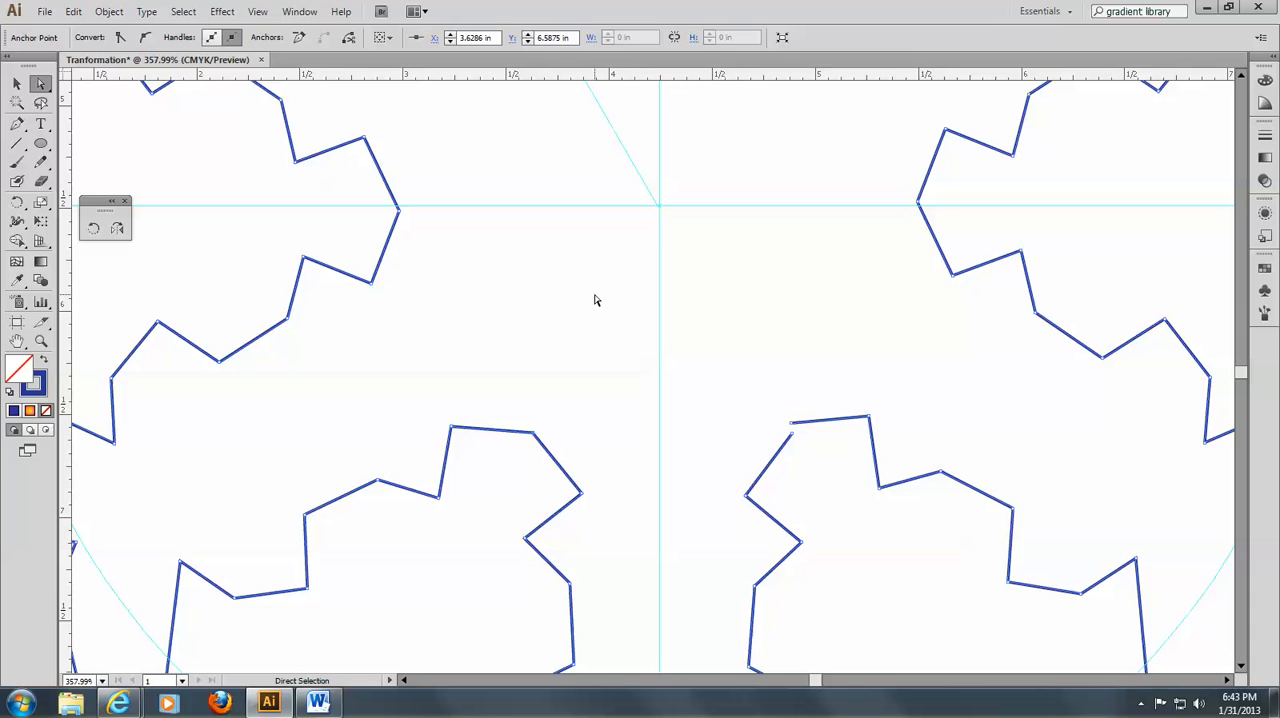
{"action": "mouse_move", "coordinate": [752, 382]}
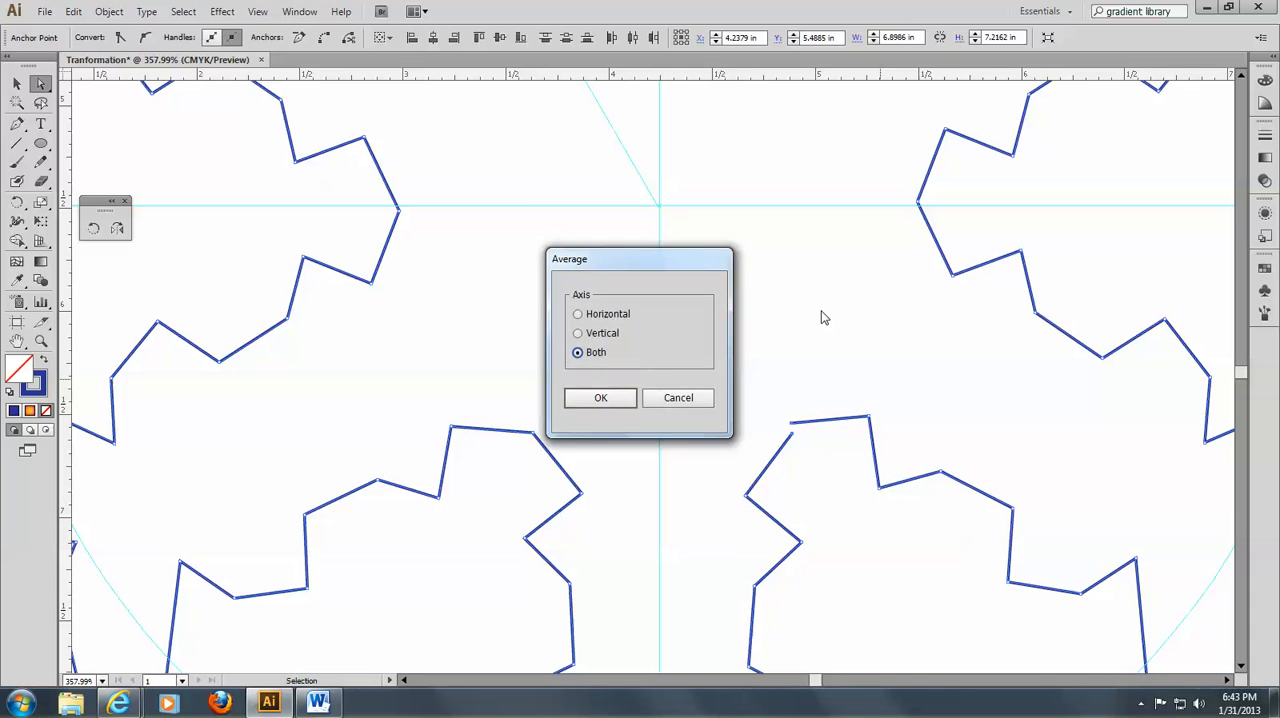
{"action": "left_click", "coordinate": [600, 396]}
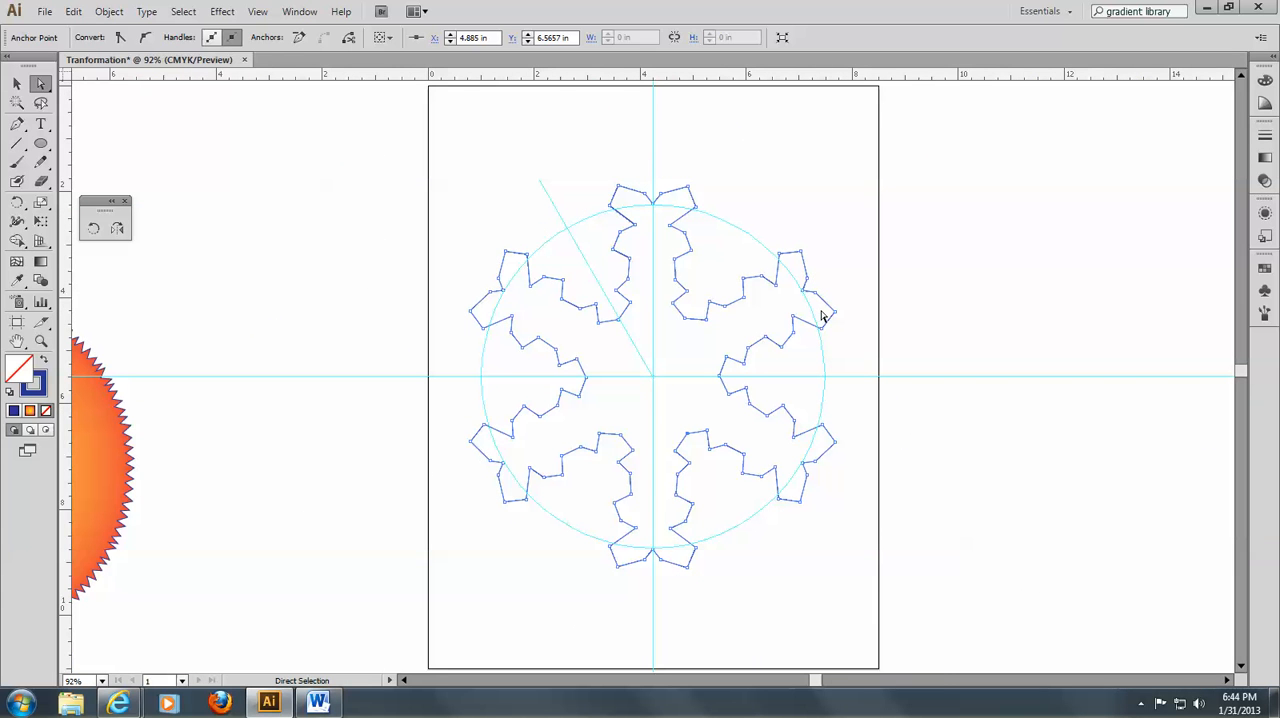
{"action": "mouse_move", "coordinate": [424, 224]}
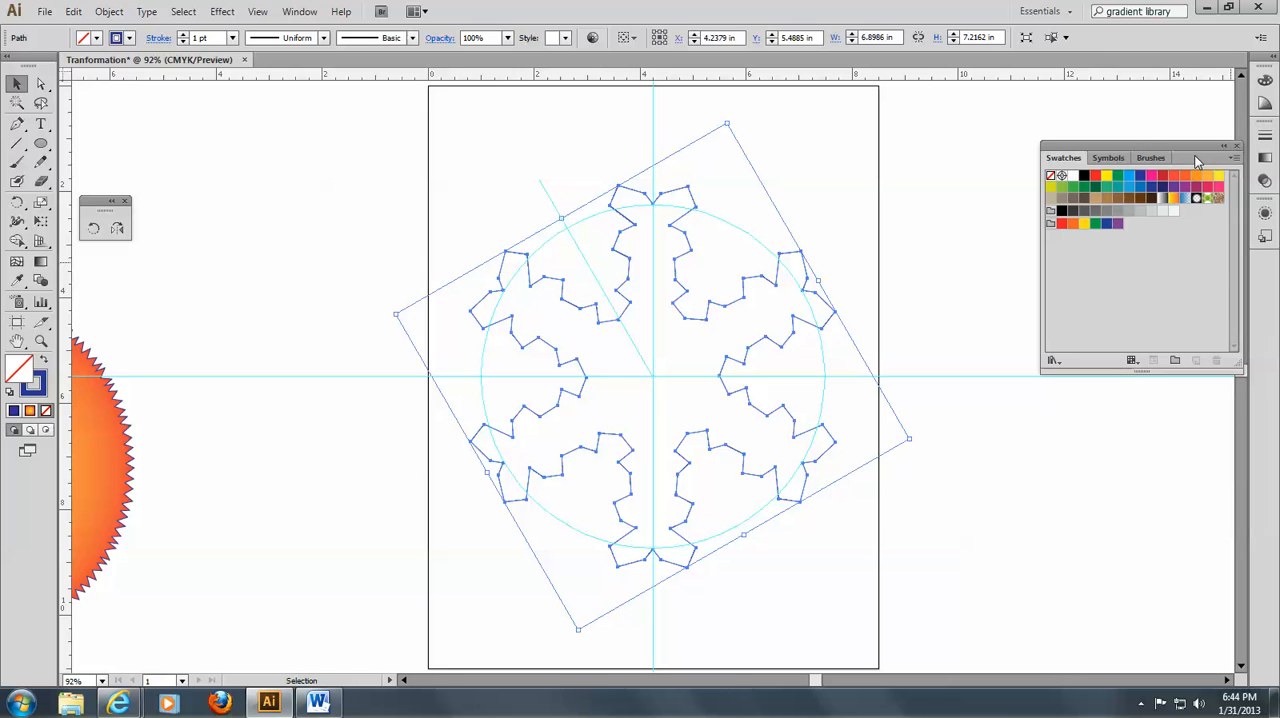
{"action": "mouse_move", "coordinate": [1232, 164]}
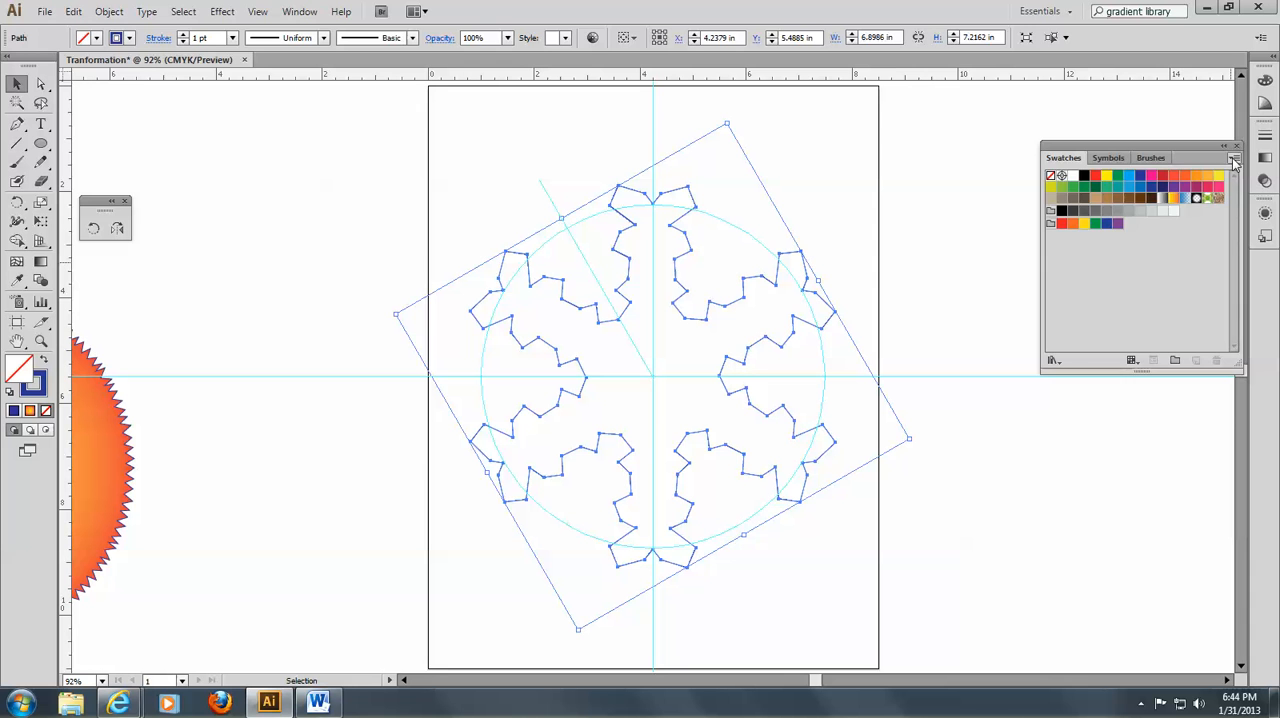
Step: Load the Gradients > Seasons swatch library and move it beside the snowflake
{"action": "left_click", "coordinate": [1234, 160]}
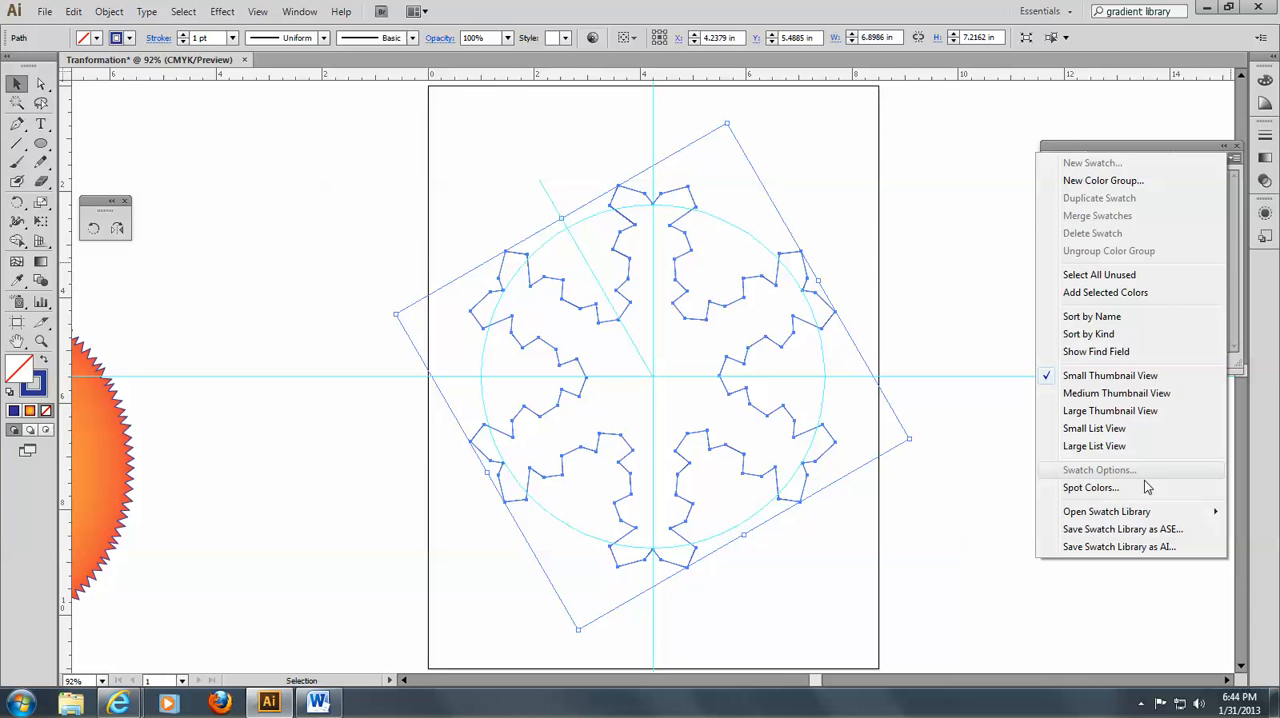
{"action": "left_click", "coordinate": [1106, 512]}
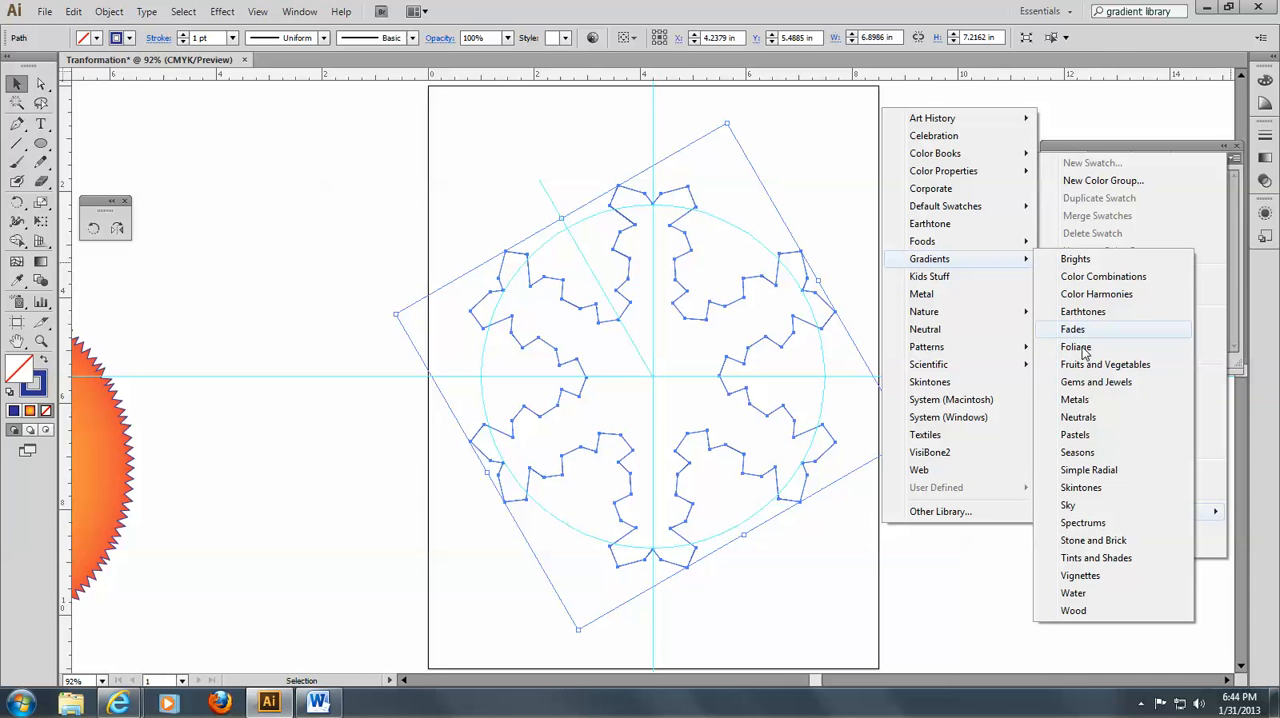
{"action": "mouse_move", "coordinate": [1098, 470]}
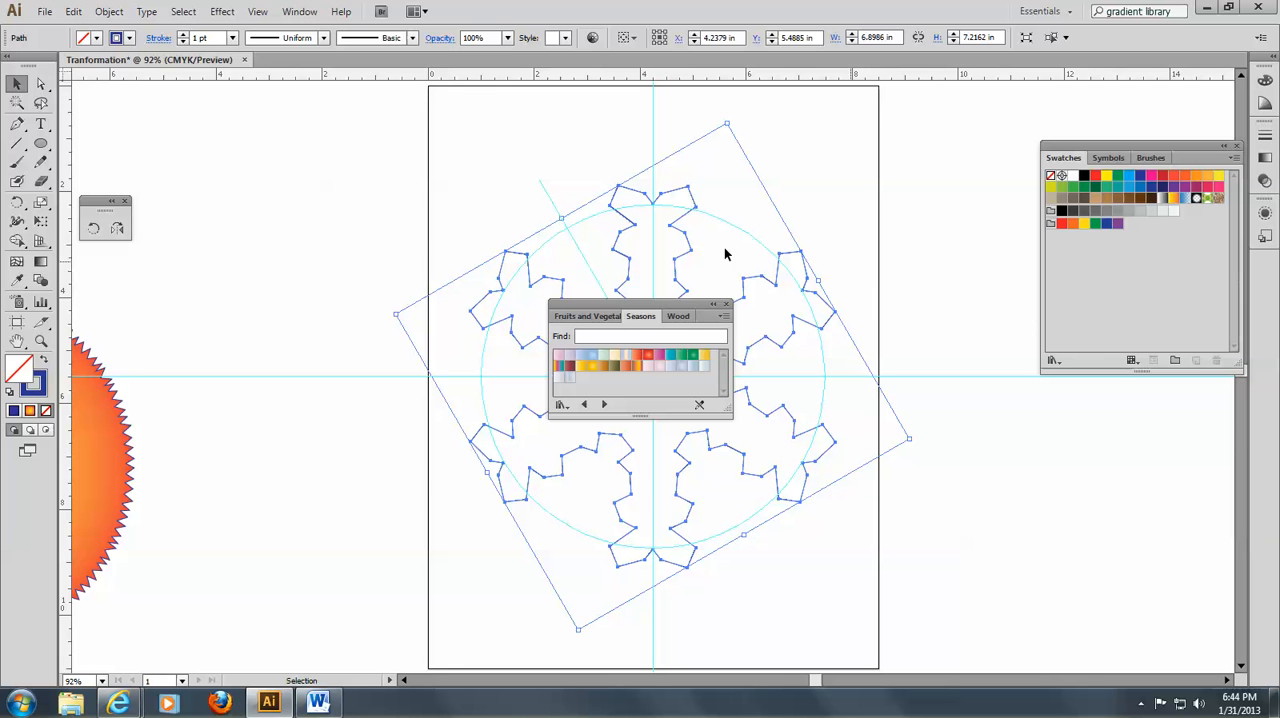
{"action": "mouse_move", "coordinate": [660, 316]}
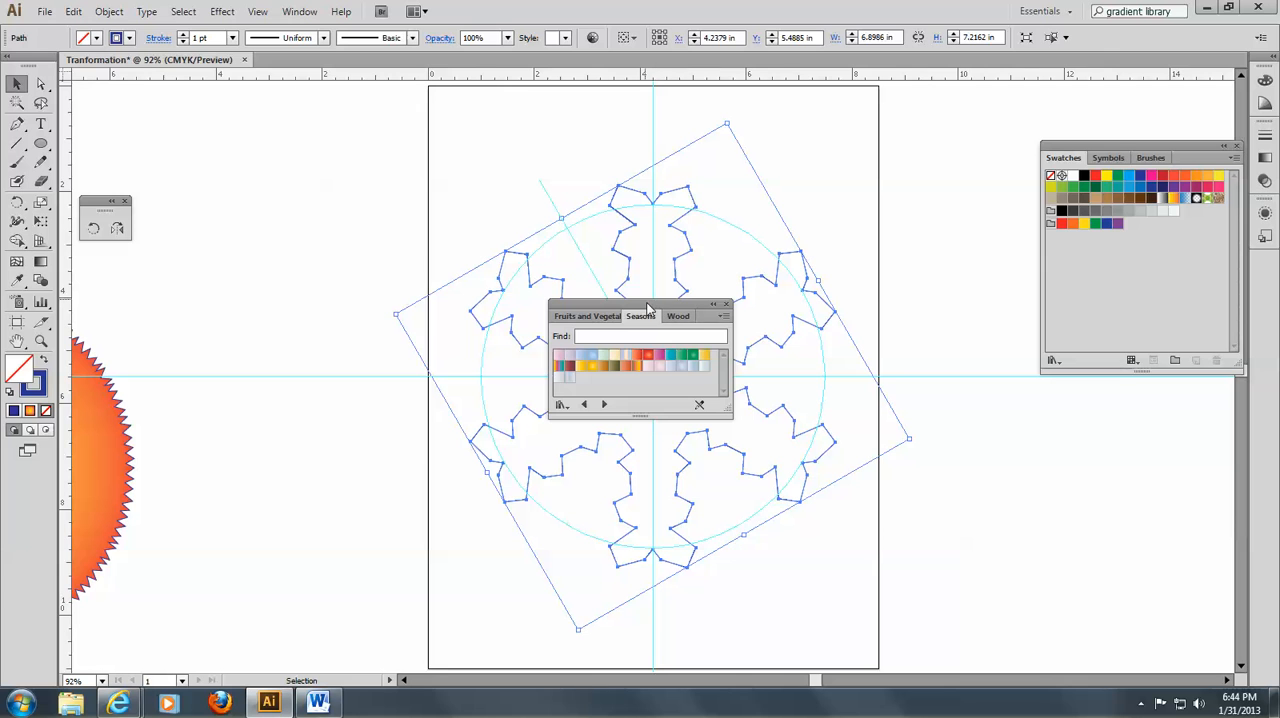
{"action": "left_click_drag", "start_coordinate": [640, 304], "coordinate": [1060, 442]}
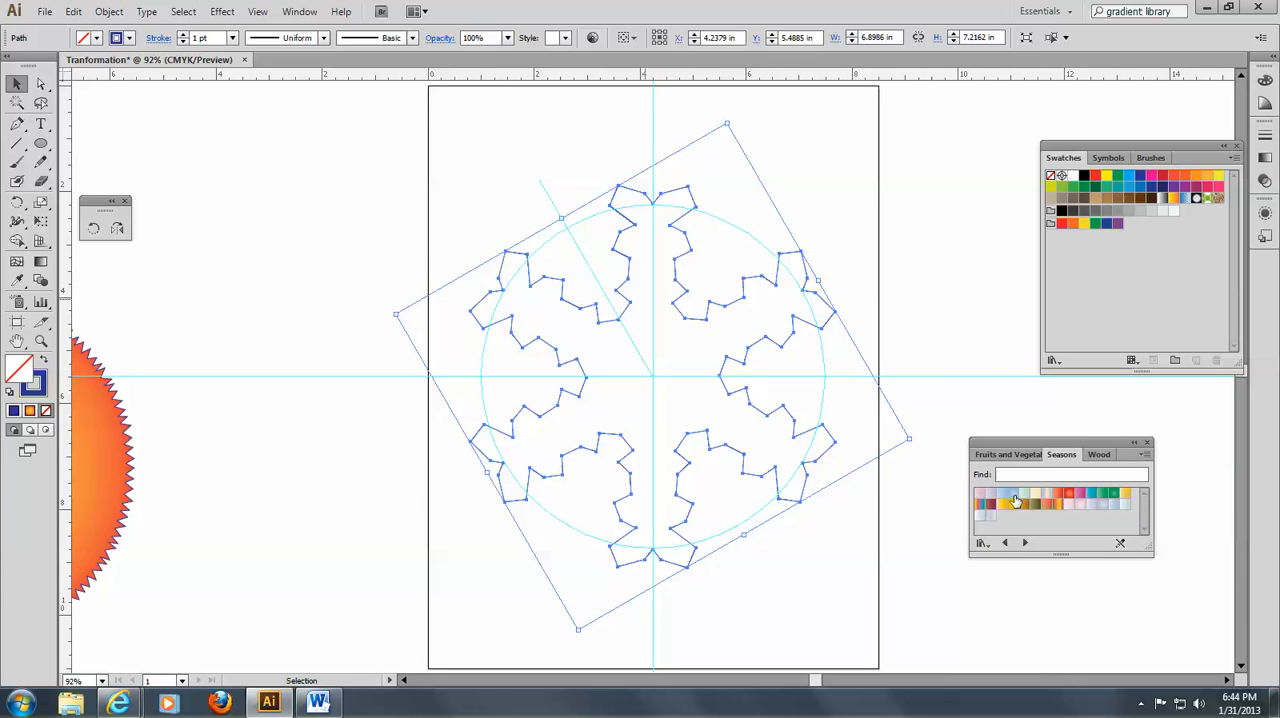
{"action": "mouse_move", "coordinate": [1012, 500]}
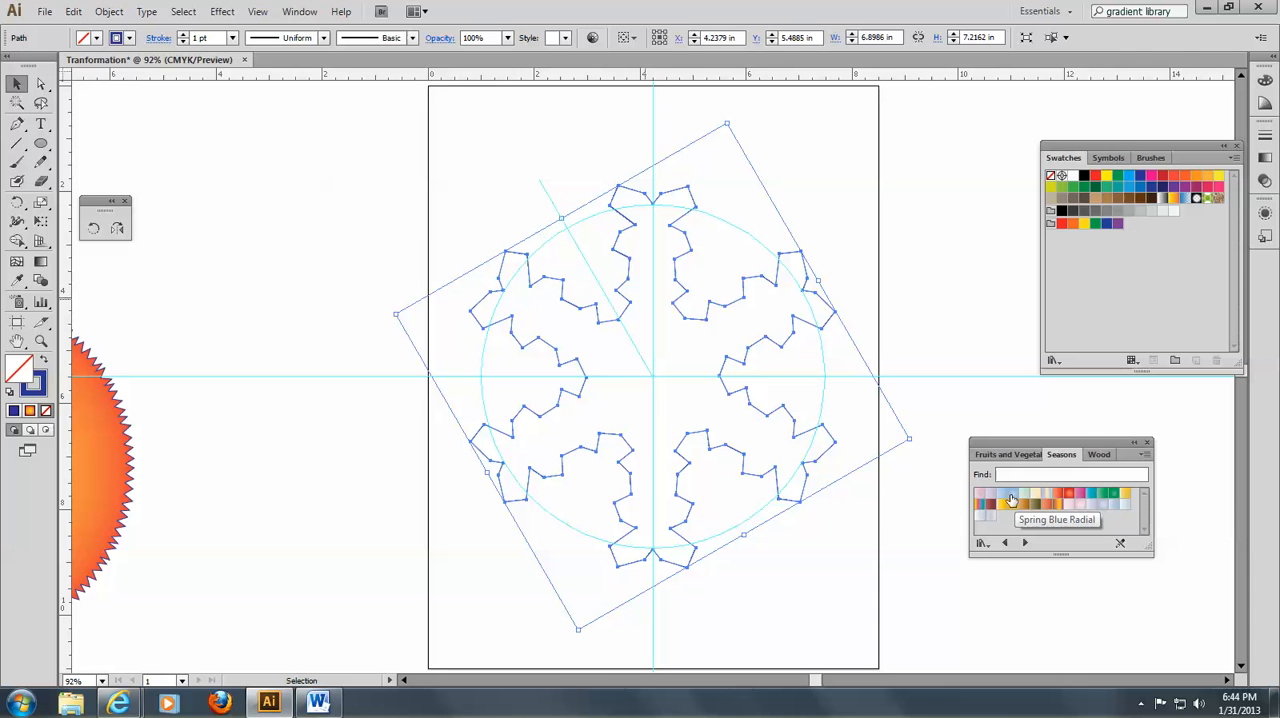
{"action": "mouse_move", "coordinate": [1108, 512]}
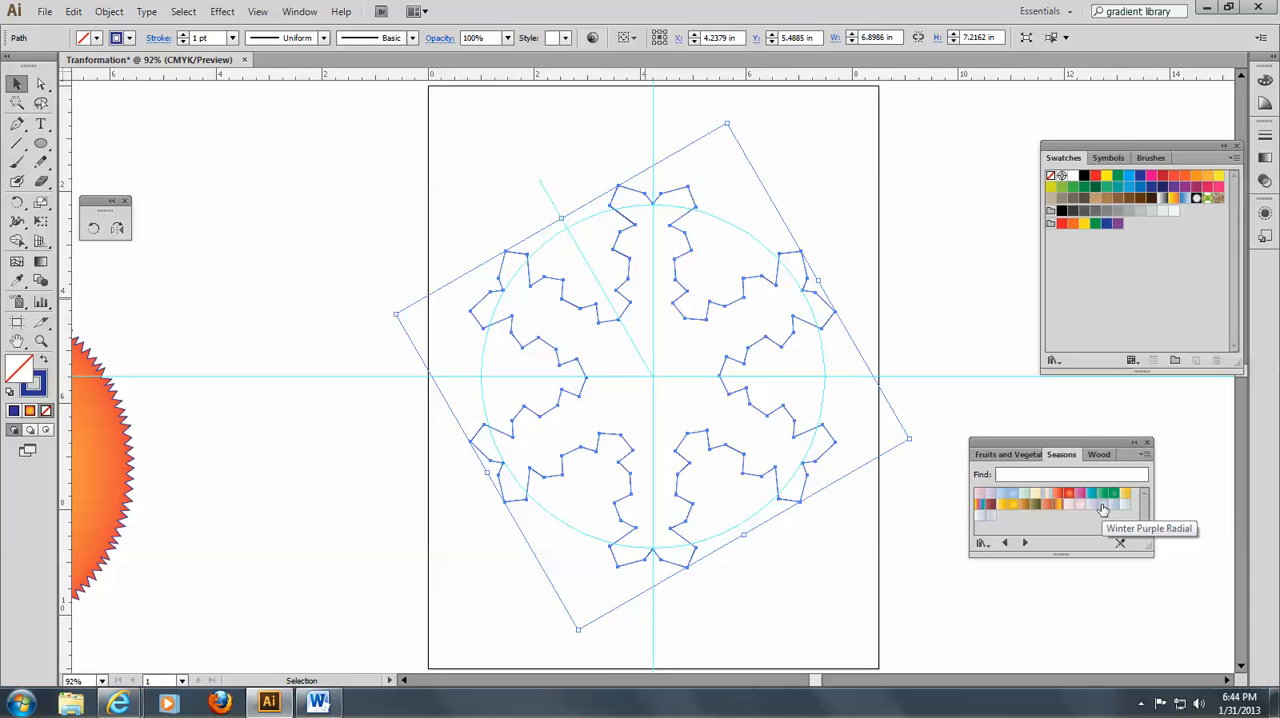
{"action": "mouse_move", "coordinate": [1116, 510]}
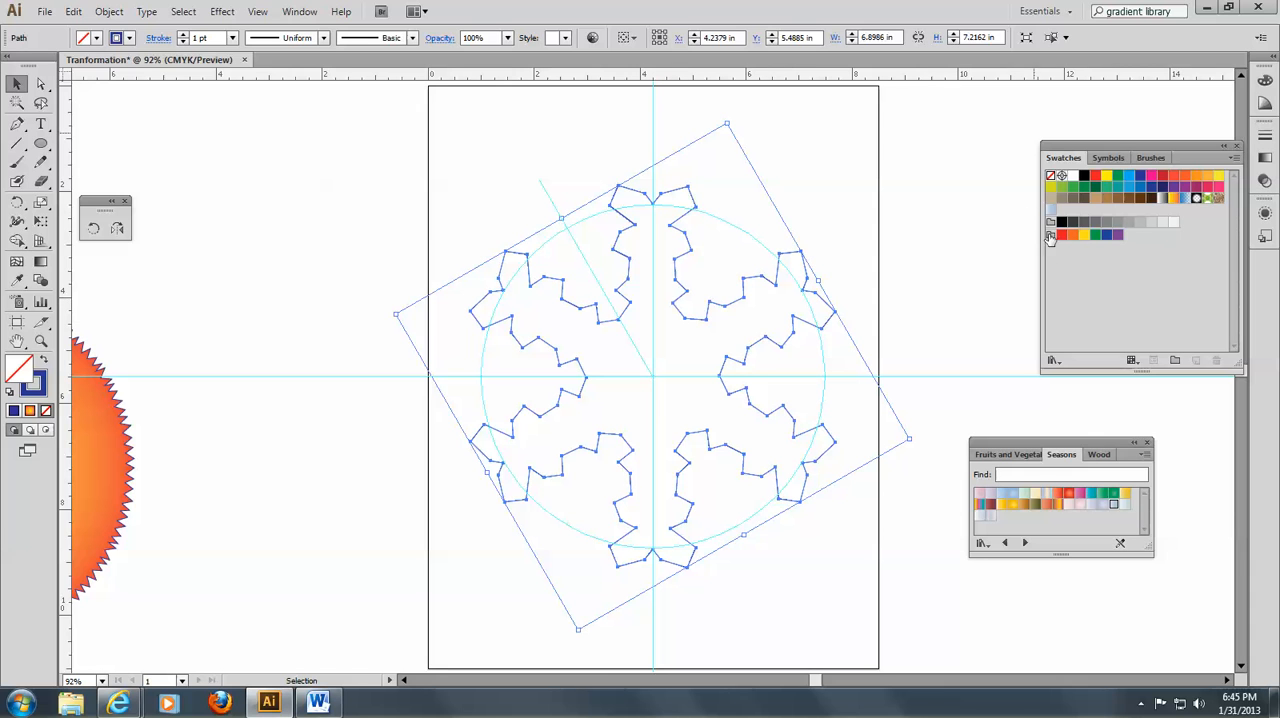
{"action": "mouse_move", "coordinate": [1052, 222]}
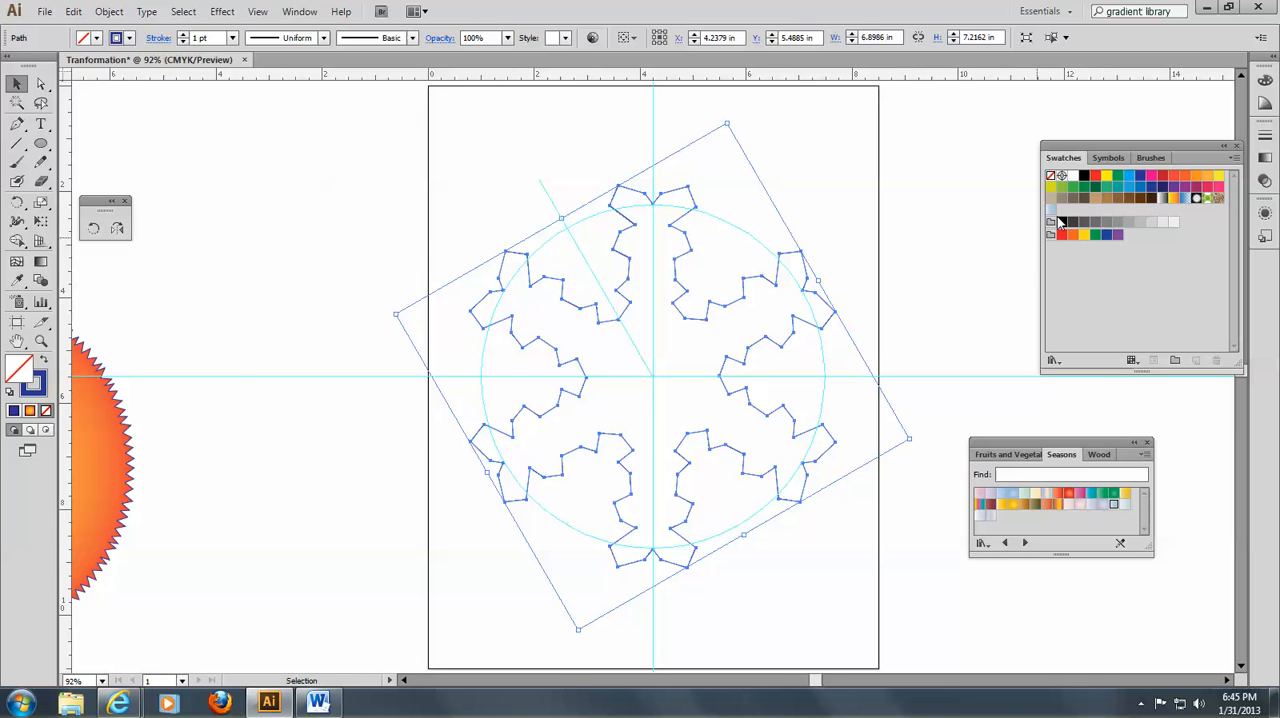
Step: Apply the winter gradient swatch as the selected snowflake's fill
{"action": "left_click", "coordinate": [1050, 222]}
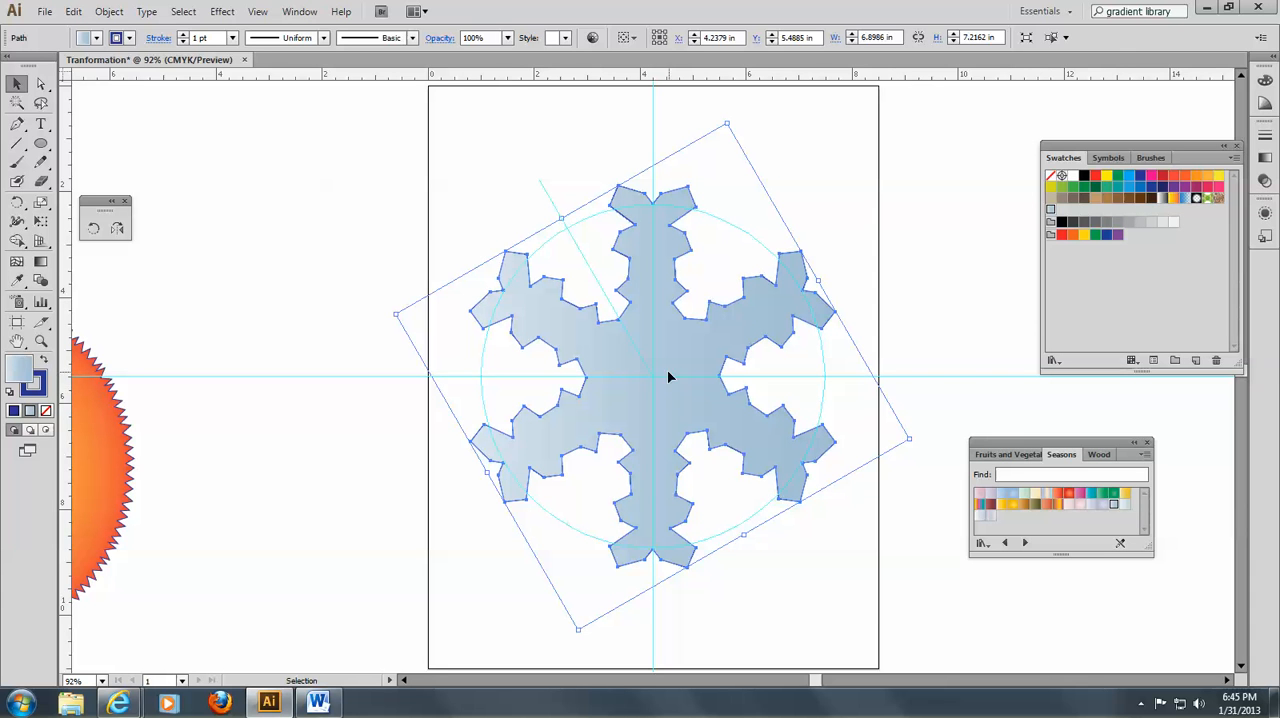
{"action": "mouse_move", "coordinate": [668, 424]}
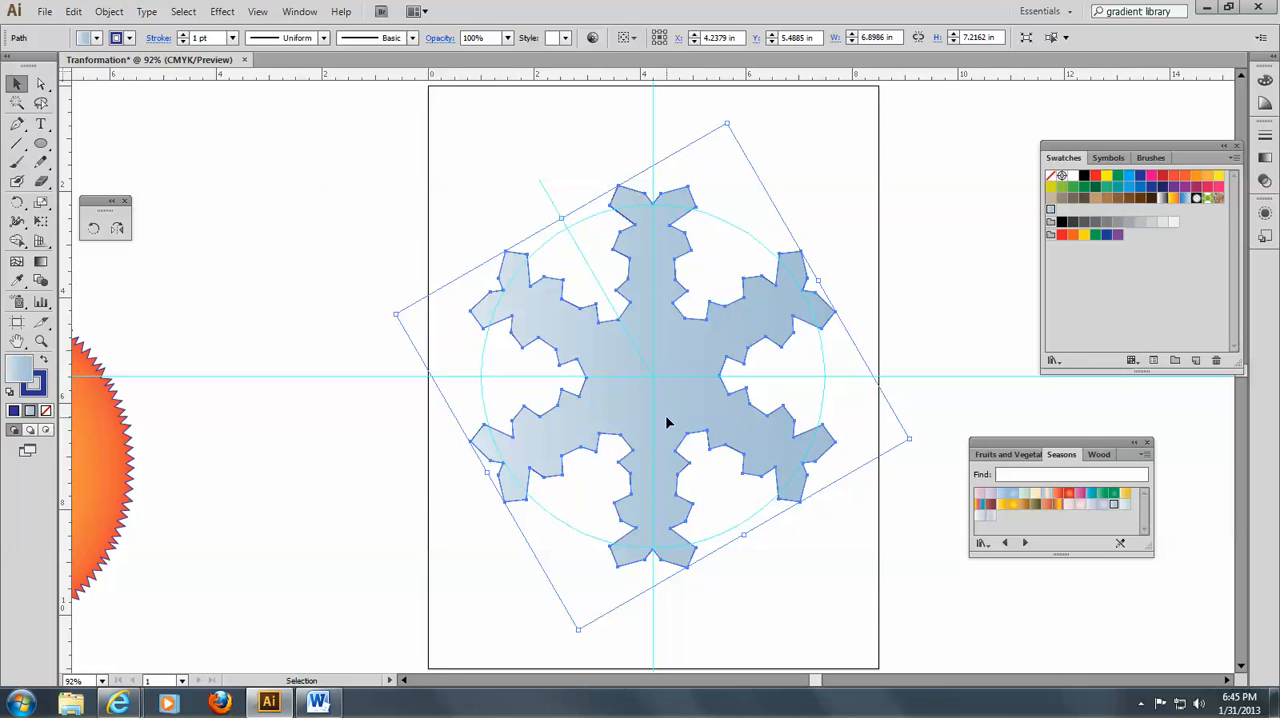
{"action": "mouse_move", "coordinate": [1200, 220]}
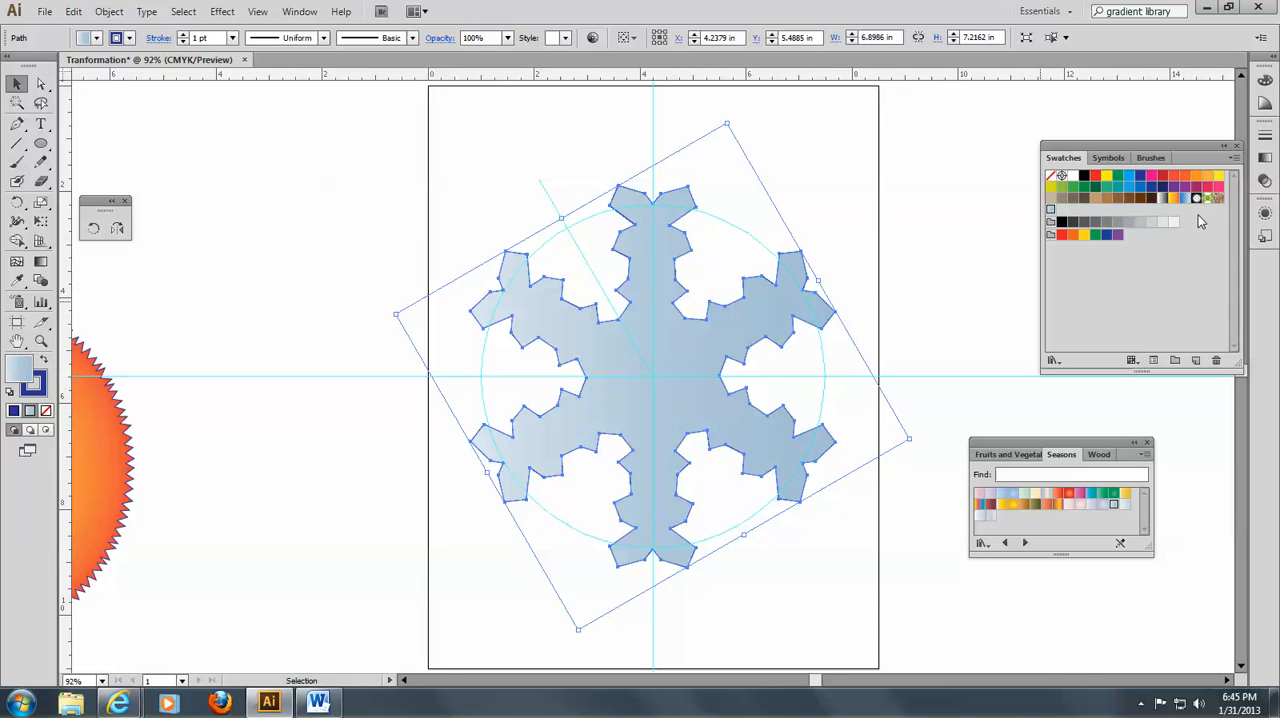
{"action": "mouse_move", "coordinate": [1010, 146]}
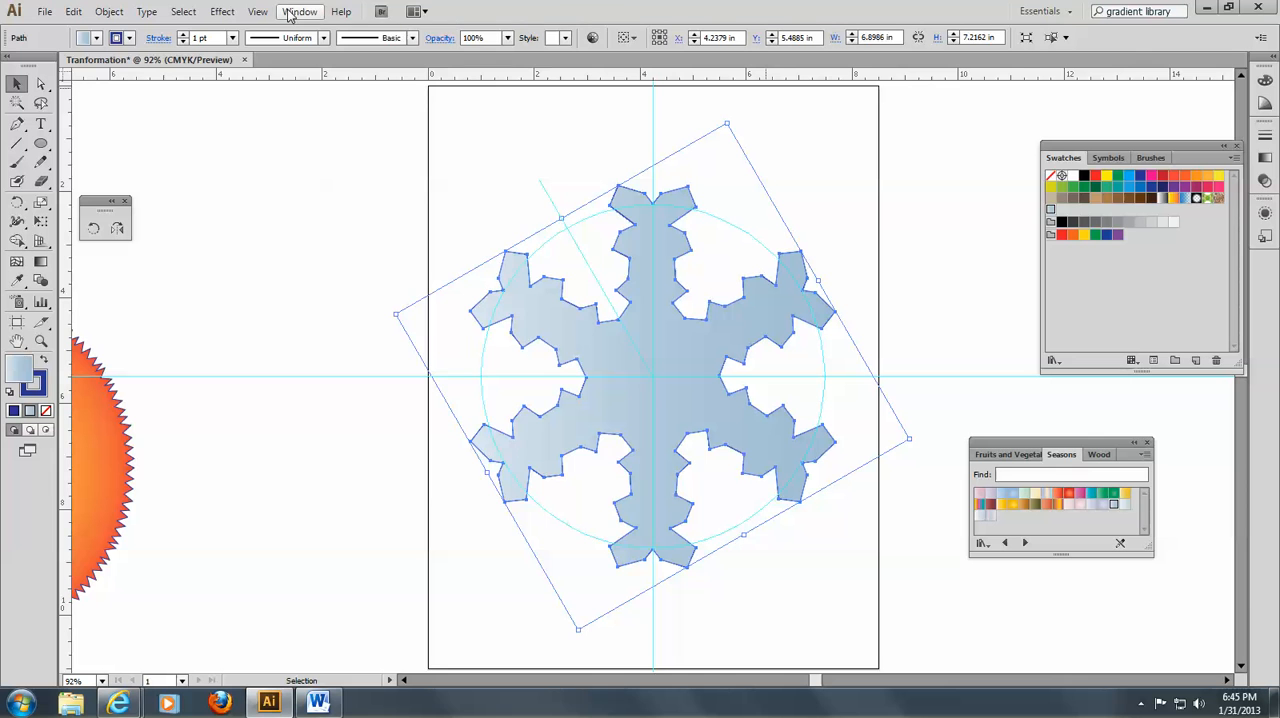
Step: Make the fill gradient Radial and move its midpoint to about 67%
{"action": "left_click", "coordinate": [300, 12]}
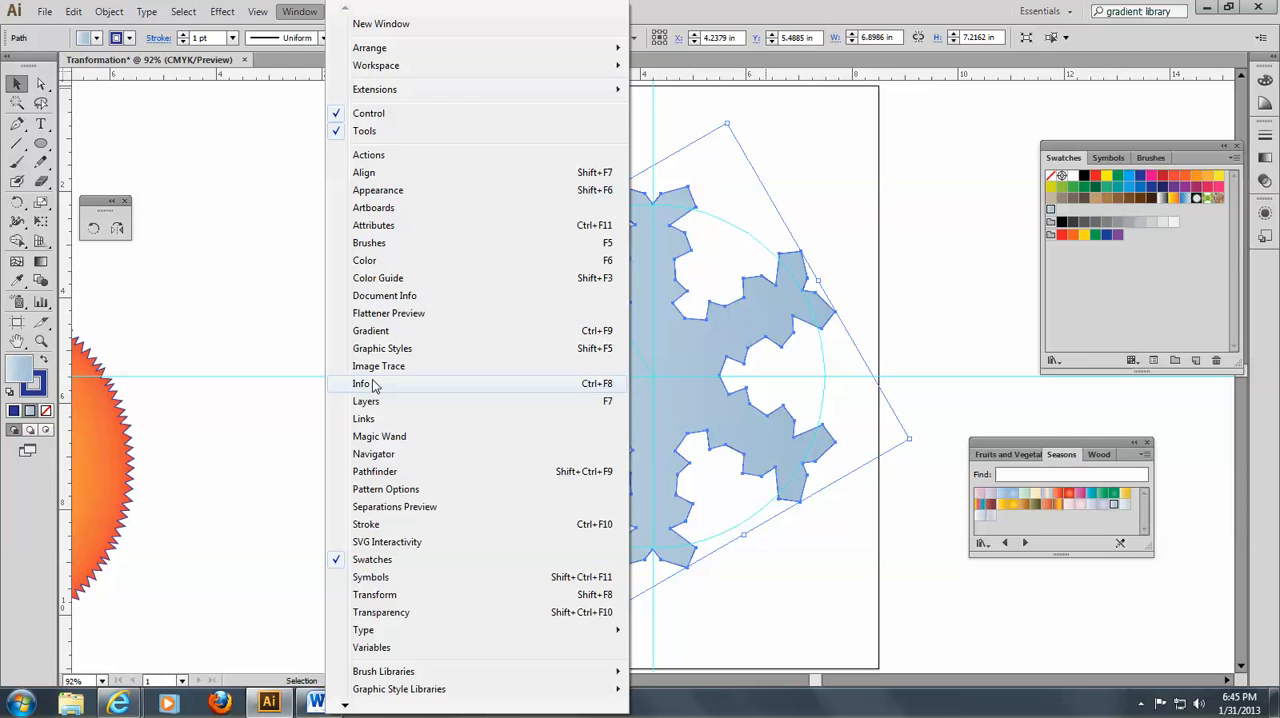
{"action": "left_click", "coordinate": [372, 330]}
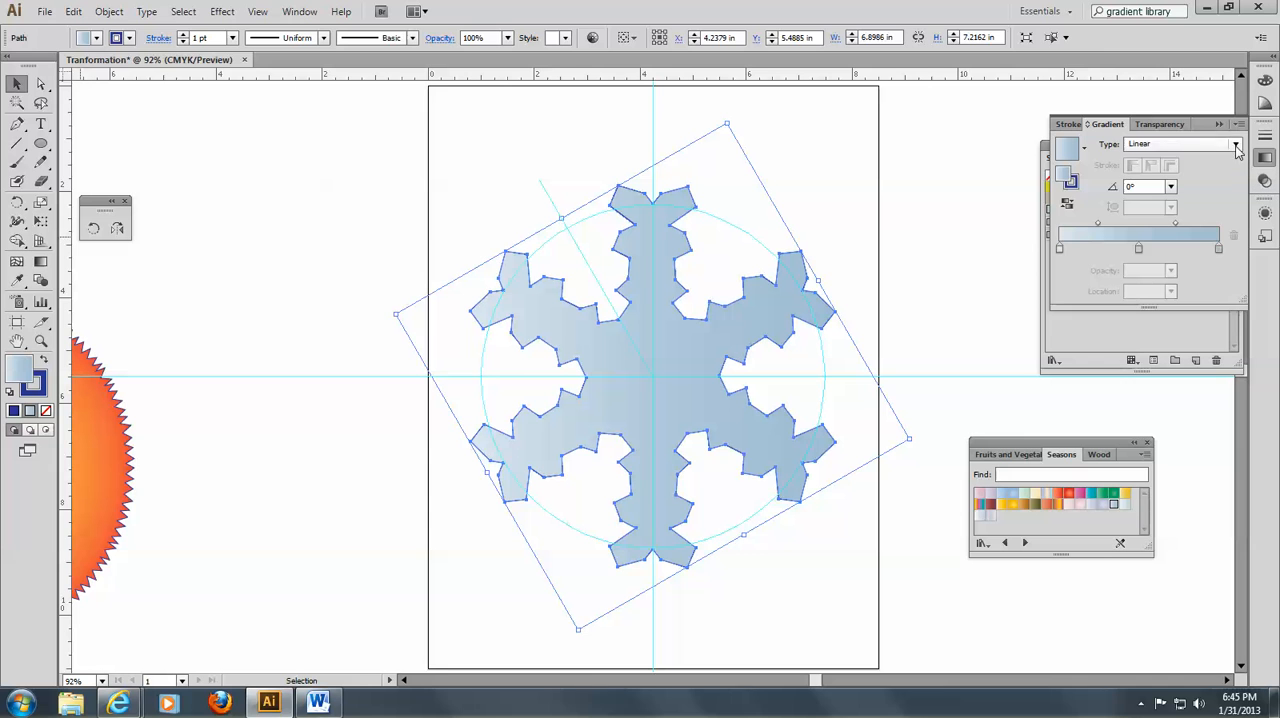
{"action": "left_click", "coordinate": [1234, 144]}
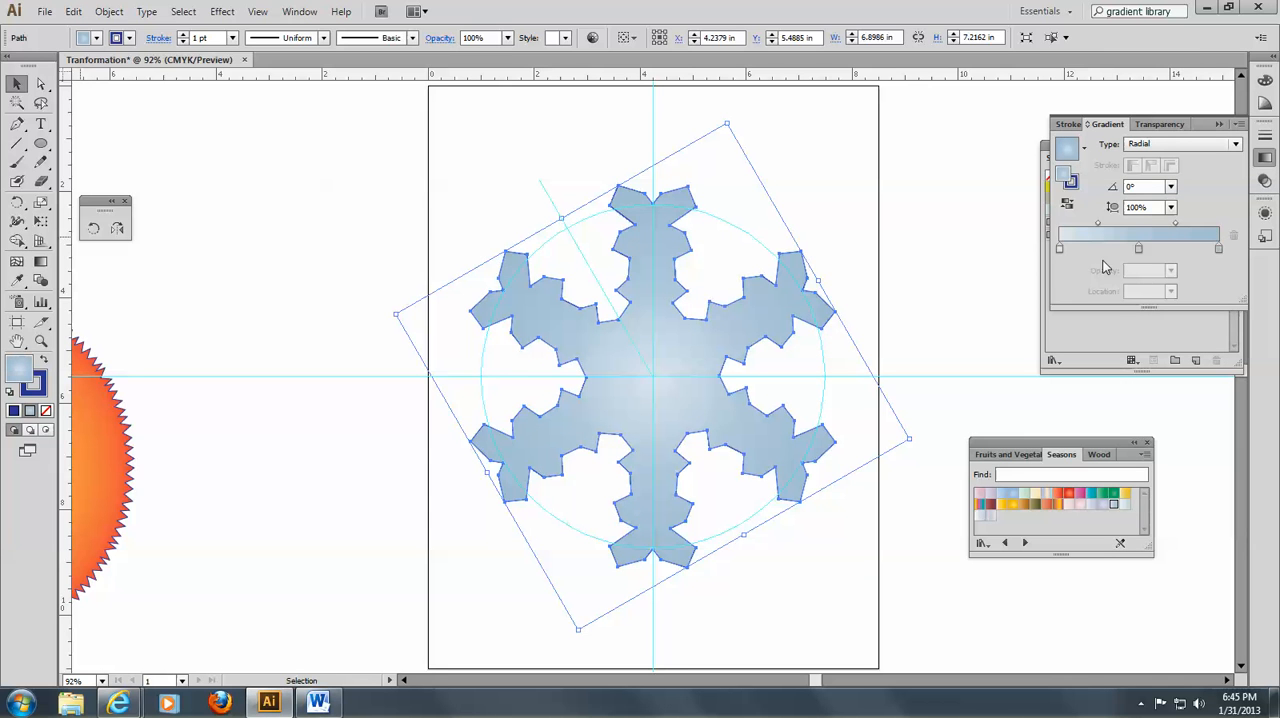
{"action": "mouse_move", "coordinate": [1060, 252]}
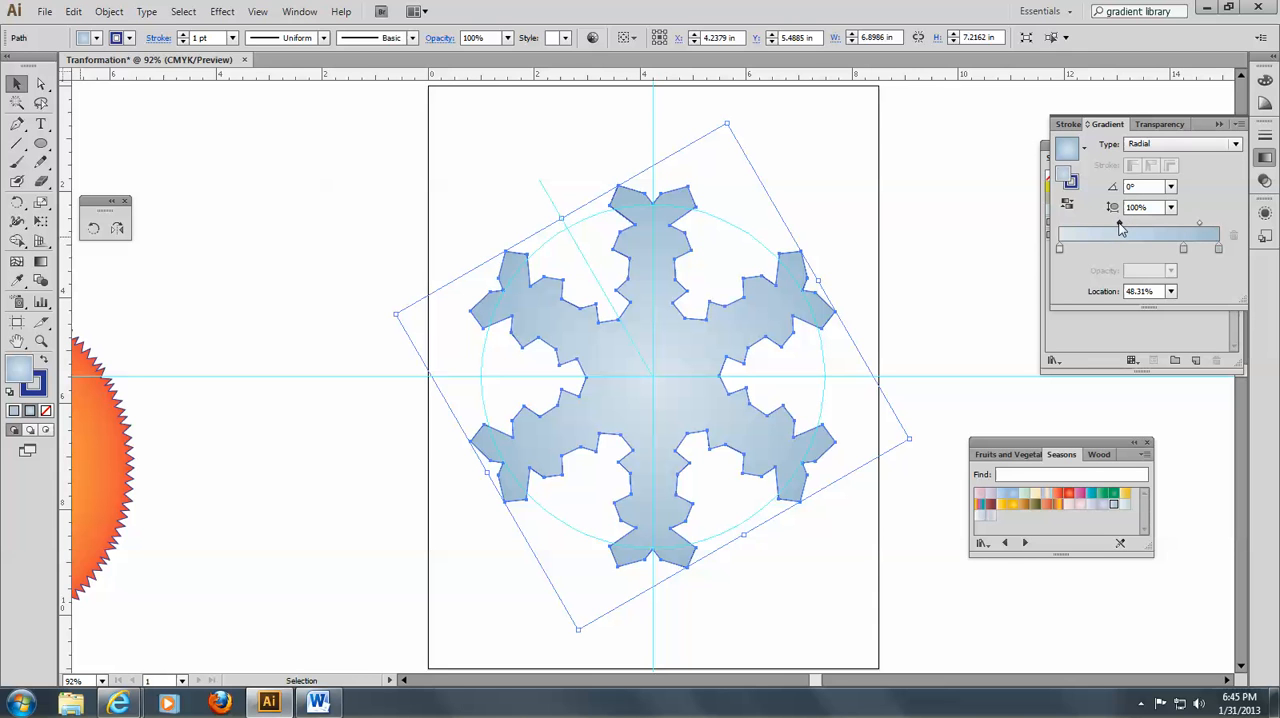
{"action": "left_click_drag", "start_coordinate": [1120, 226], "coordinate": [1168, 226]}
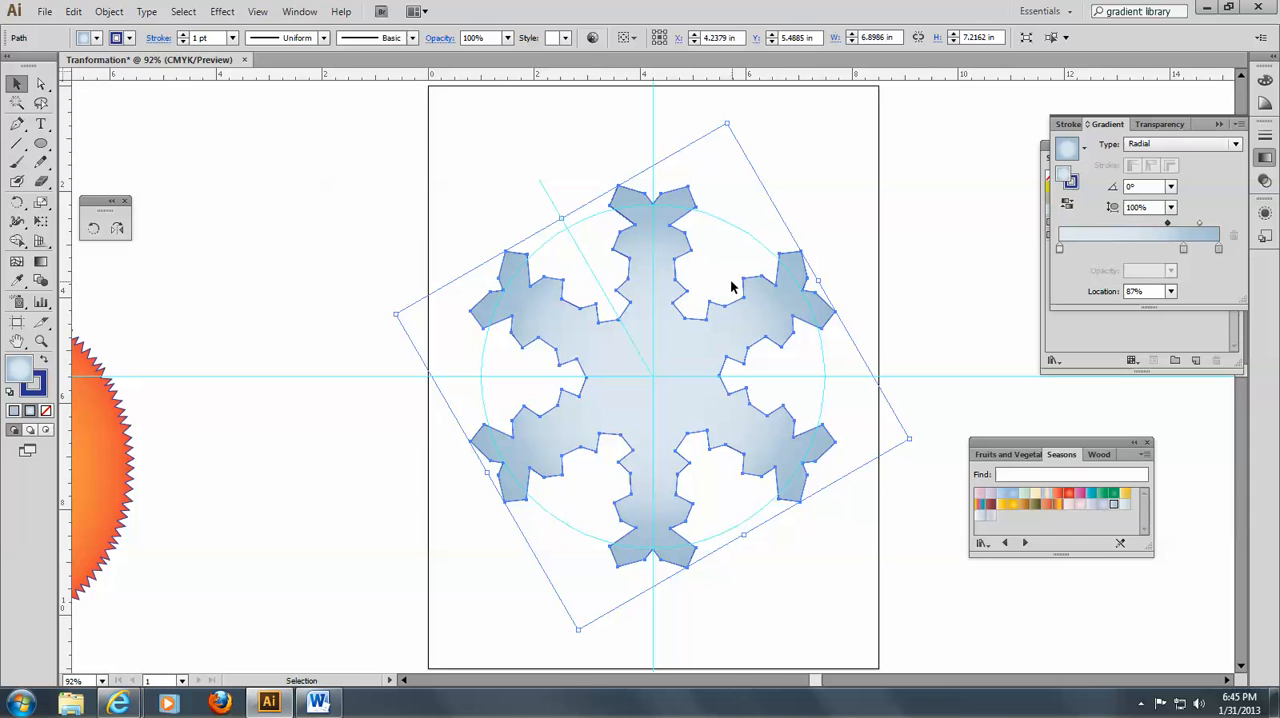
{"action": "mouse_move", "coordinate": [1028, 408]}
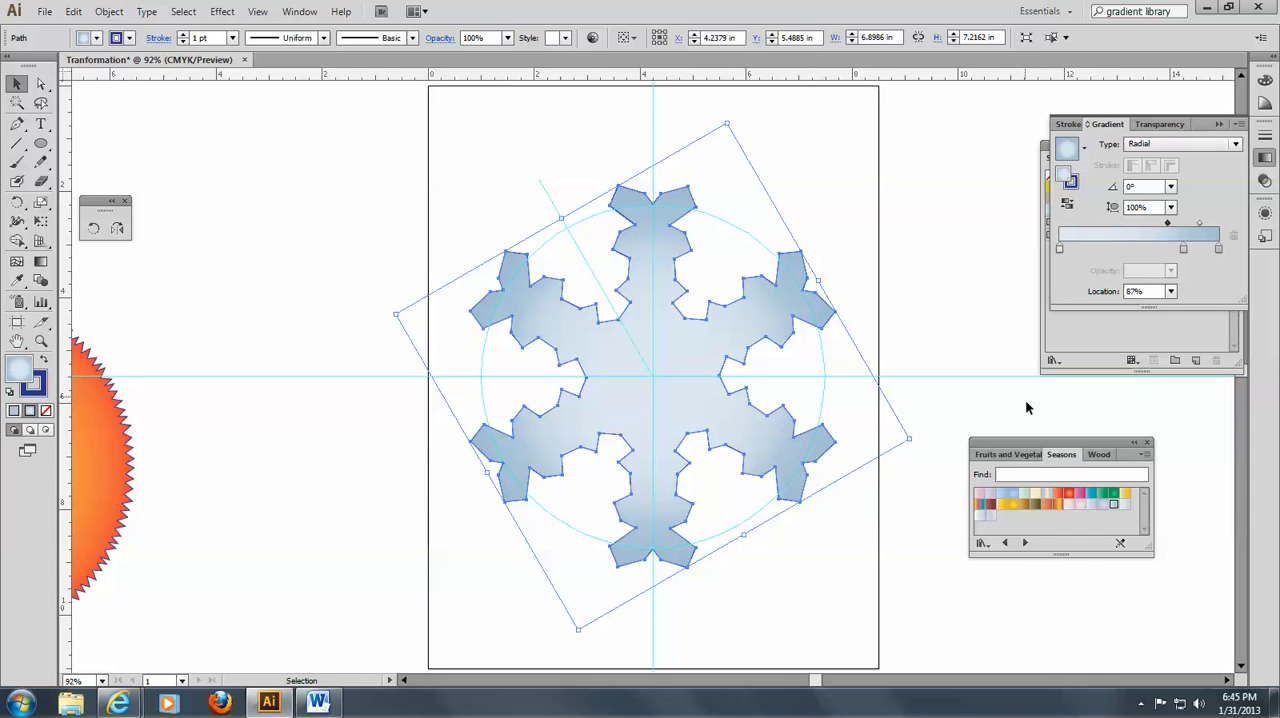
{"action": "mouse_move", "coordinate": [952, 280]}
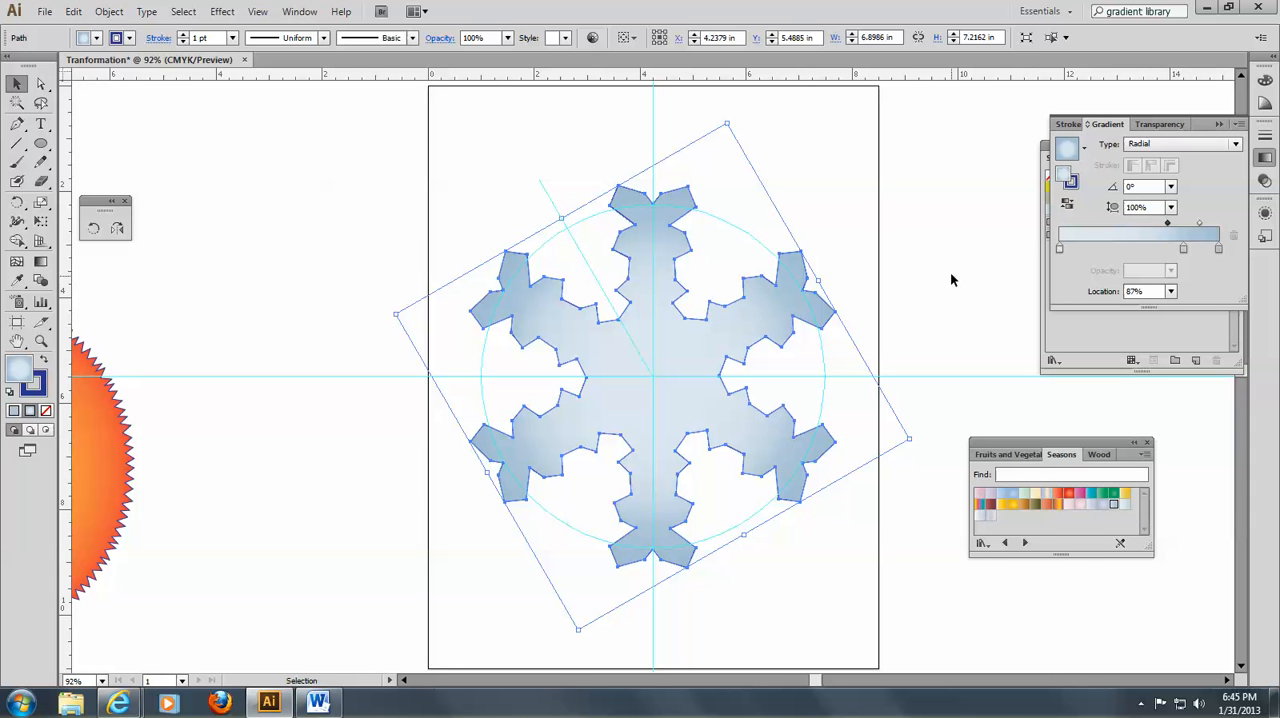